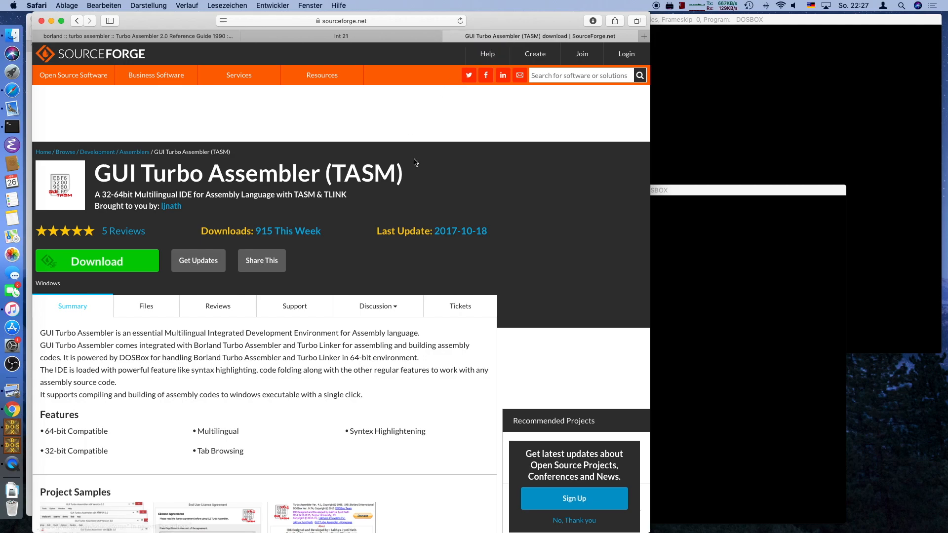
# - Browse the SourceForge GUI Turbo Assembler page and its Discussion menu, then view the Internet Archive Turbo Assembler 2.0 Reference Guide
pyautogui.scroll(-3)
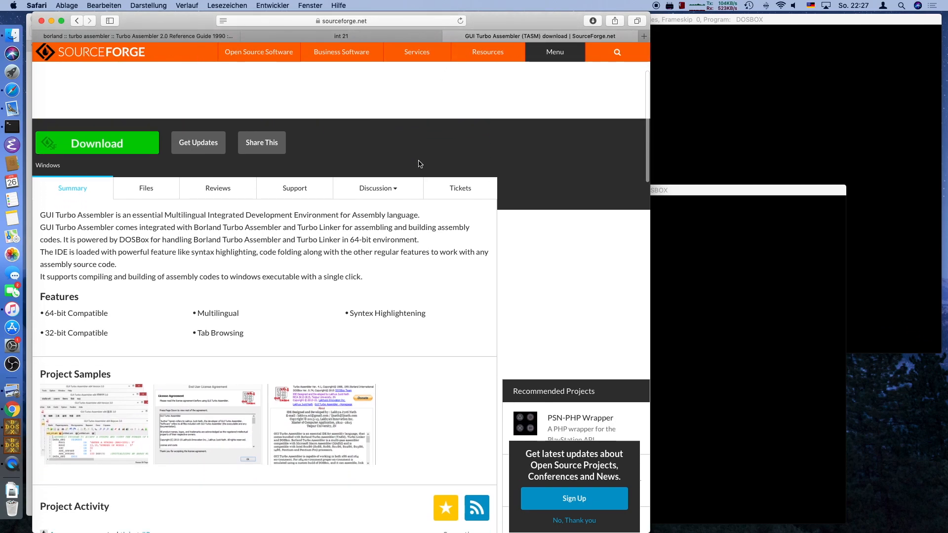
pyautogui.click(378, 188)
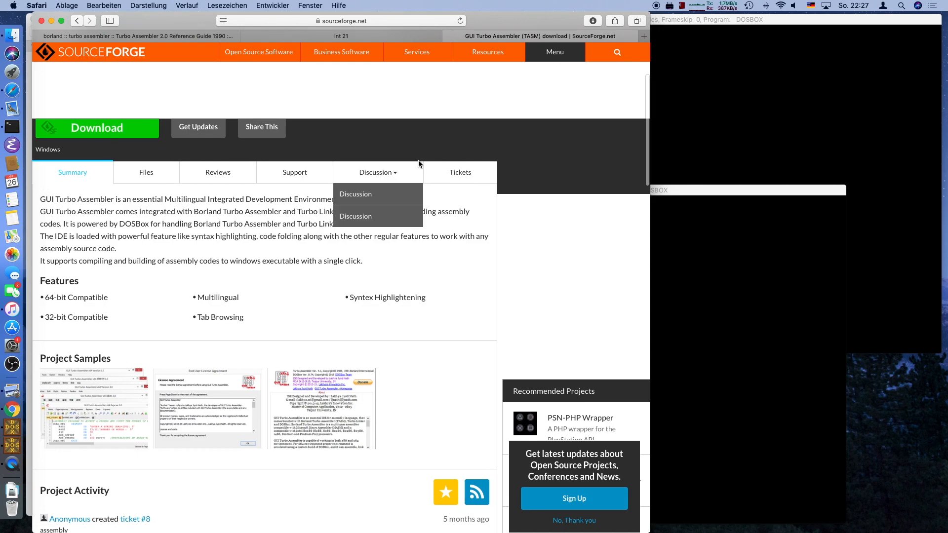
pyautogui.scroll(-3)
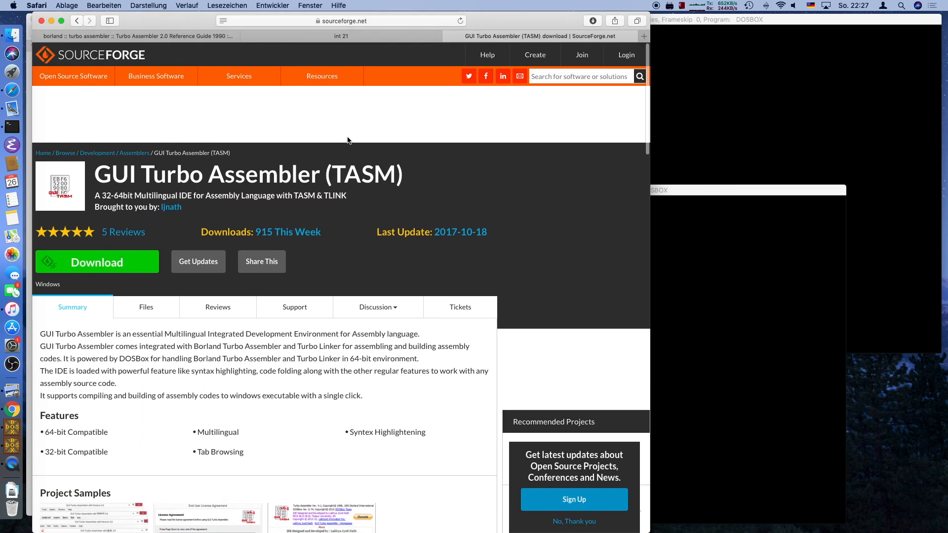
pyautogui.click(136, 35)
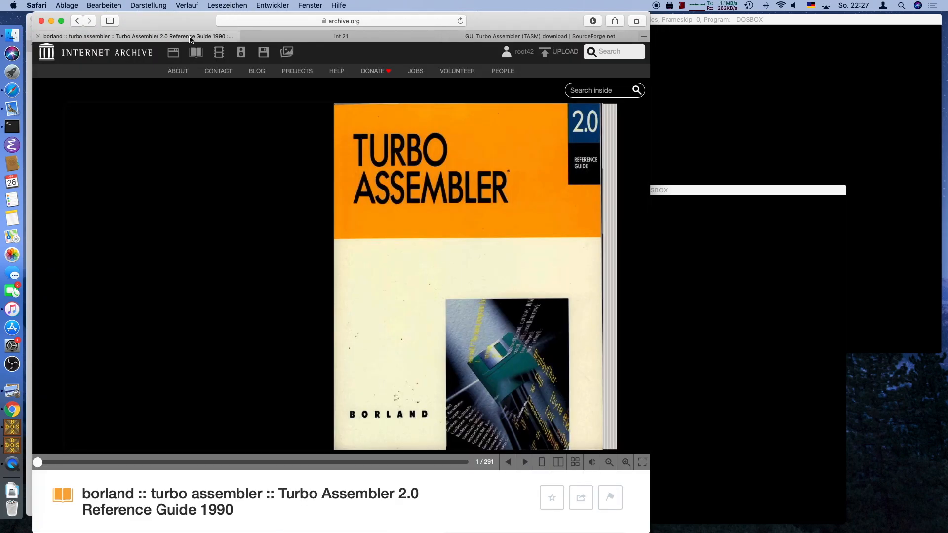
# - Run install in C:\TASMINST to launch the Turbo Assembler 2.0 installer and exit it again
pyautogui.click(748, 190)
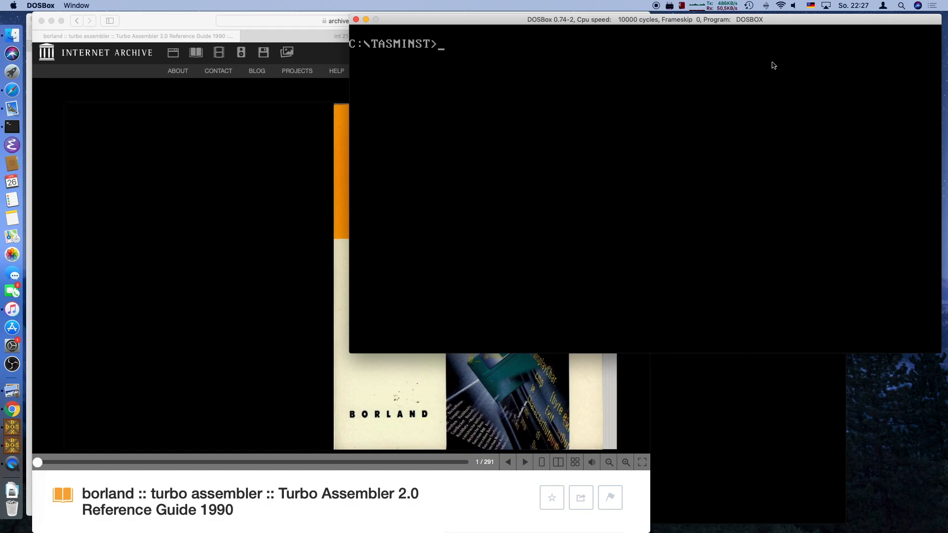
pyautogui.write('inst')
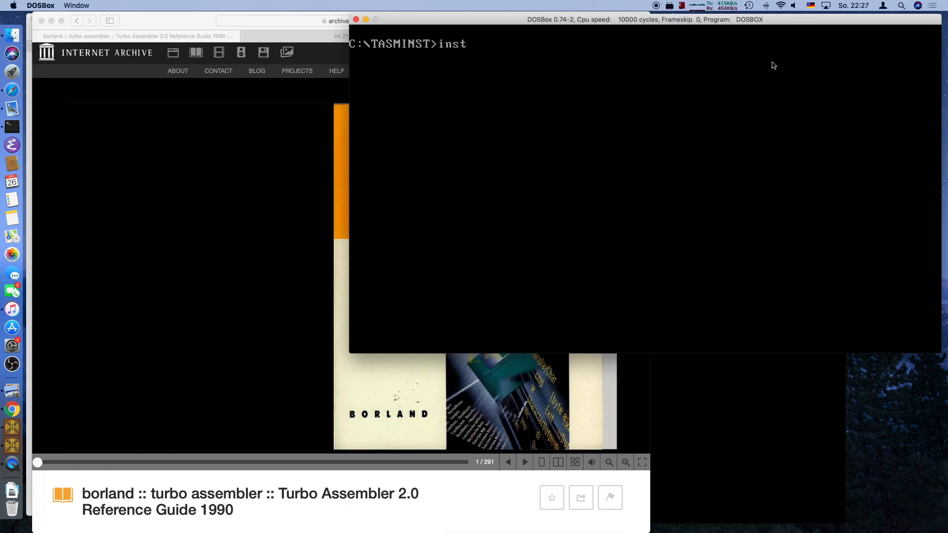
pyautogui.write('all')
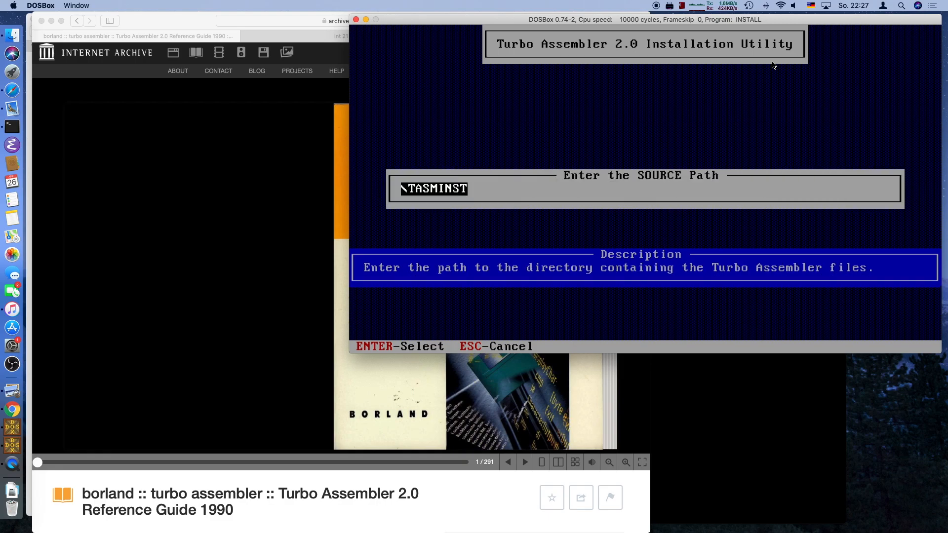
pyautogui.press('enter')
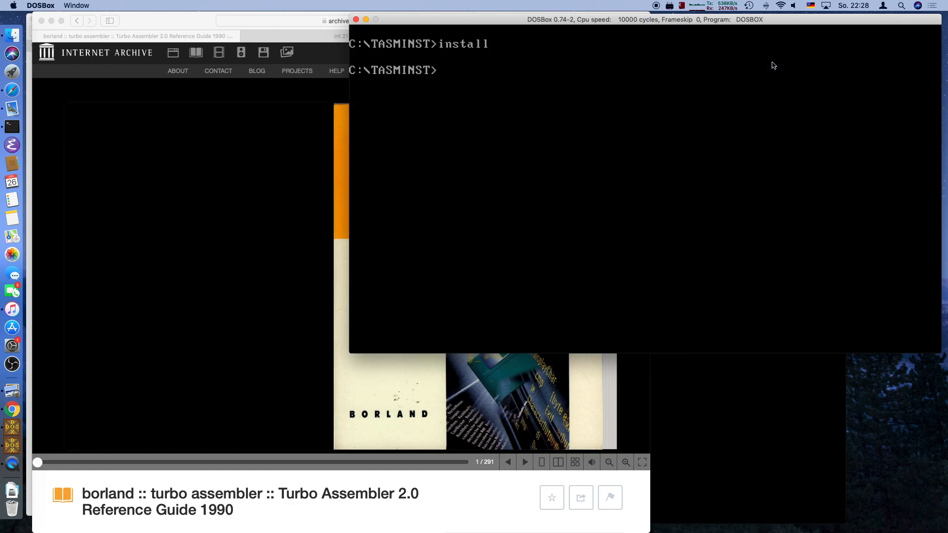
# - Change to C:\TASM, list its files, and show the TASM and TLINK option help
pyautogui.write('cd \\')
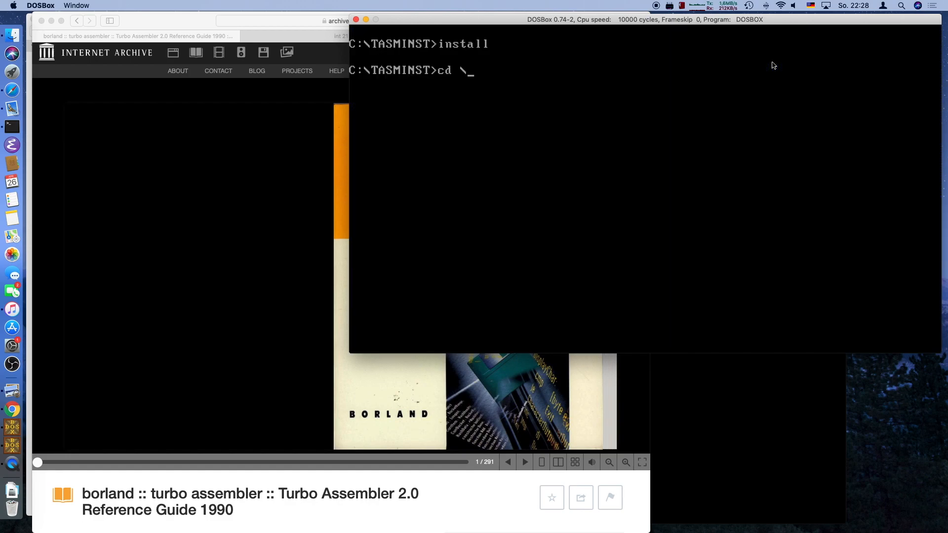
pyautogui.write('TASM')
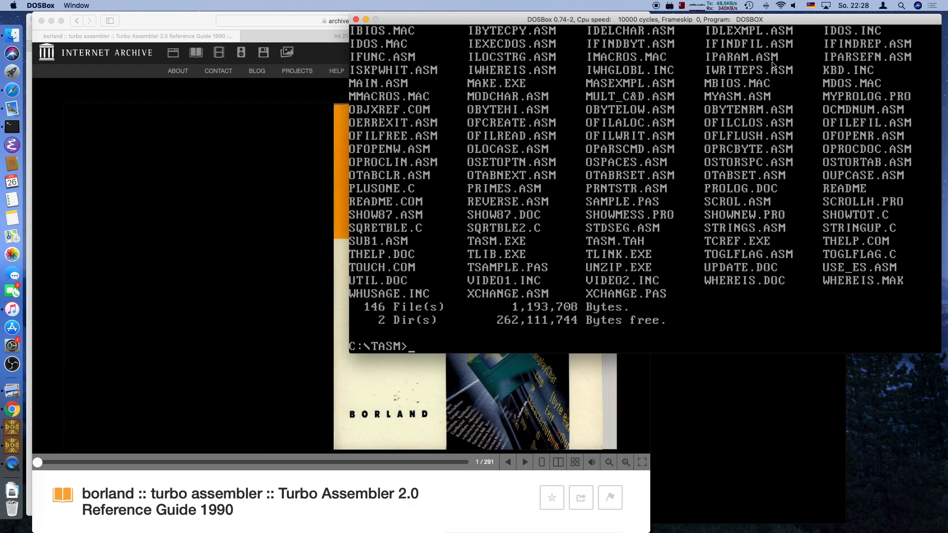
pyautogui.write('tas')
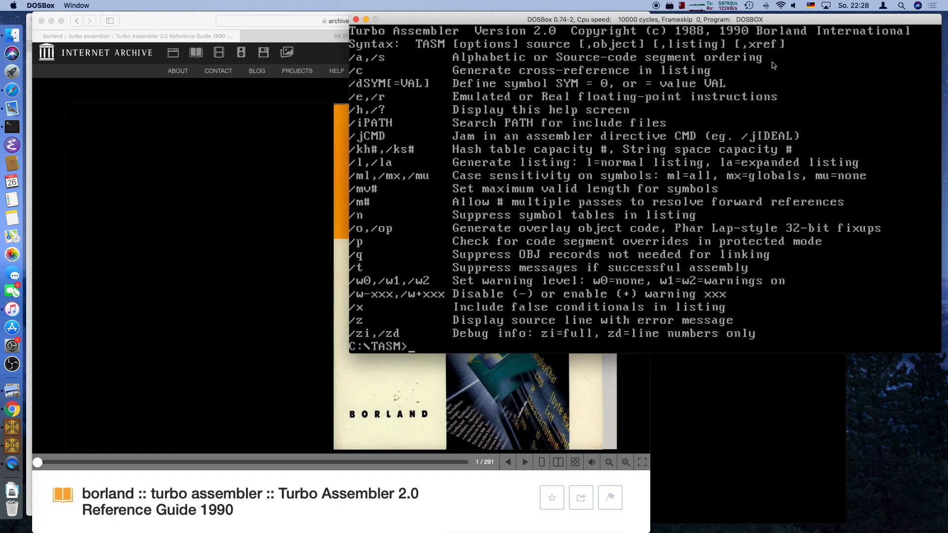
pyautogui.write('tlin')
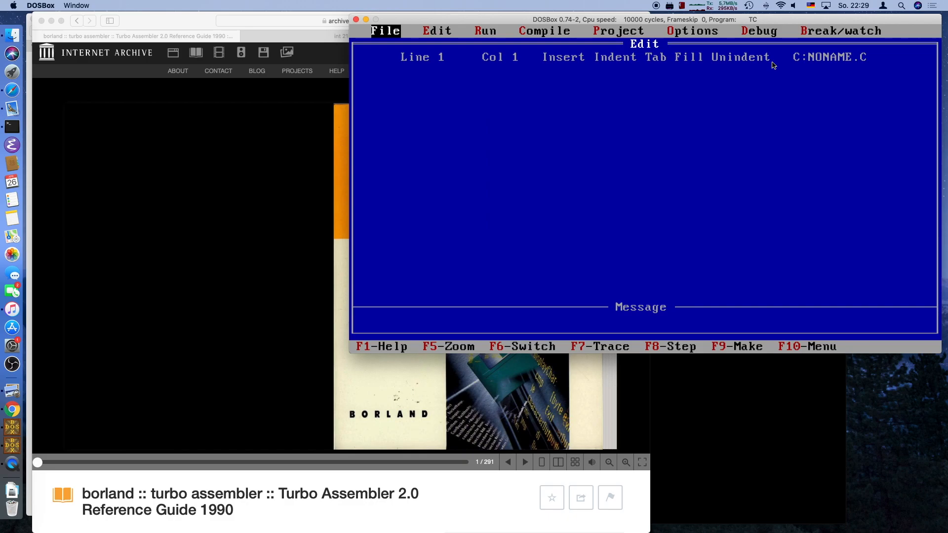
# - Save the empty Turbo C buffer under the new name hw.asm via File > Write to
pyautogui.click(384, 30)
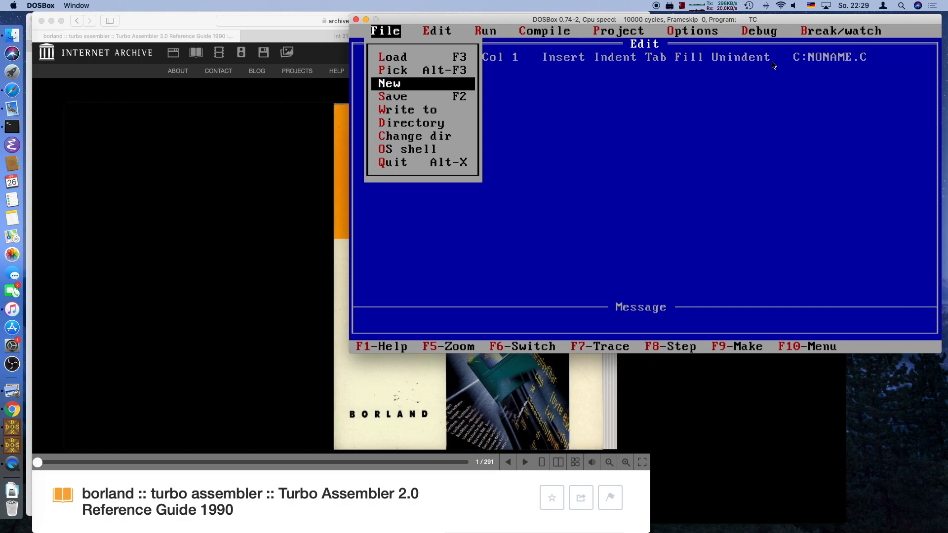
pyautogui.click(408, 109)
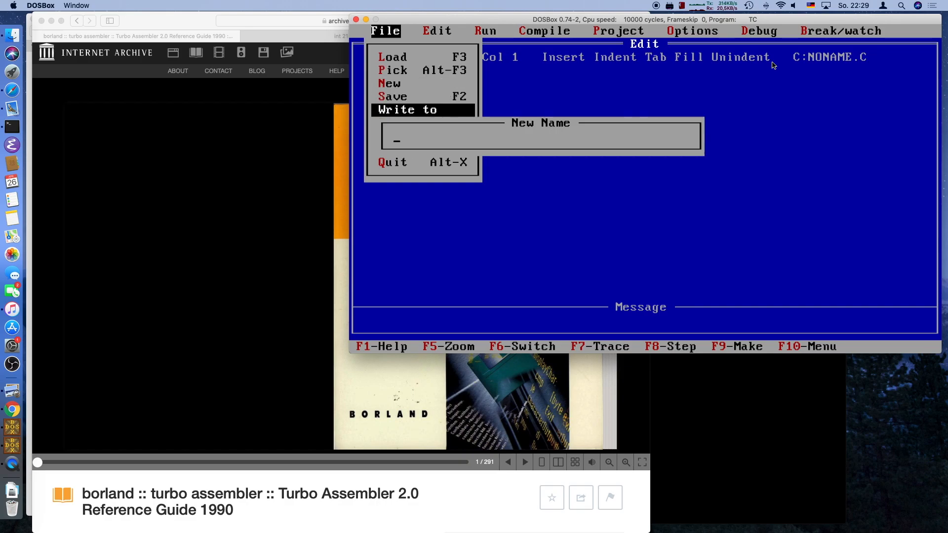
pyautogui.write('hw.')
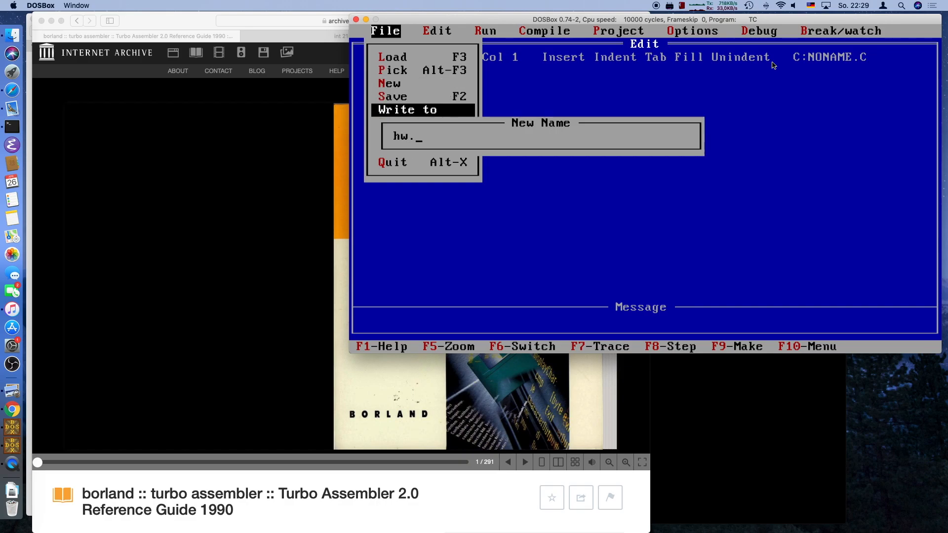
pyautogui.write('a')
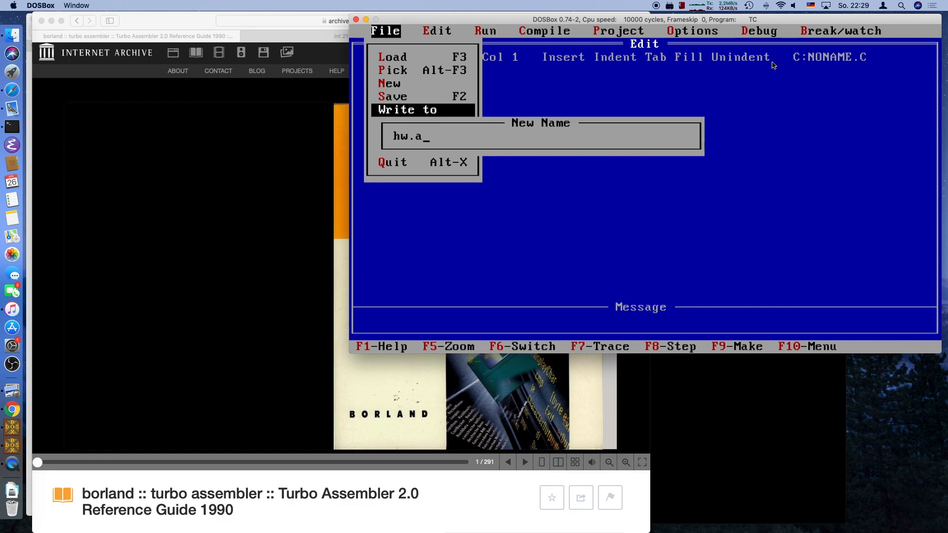
pyautogui.press('Return')
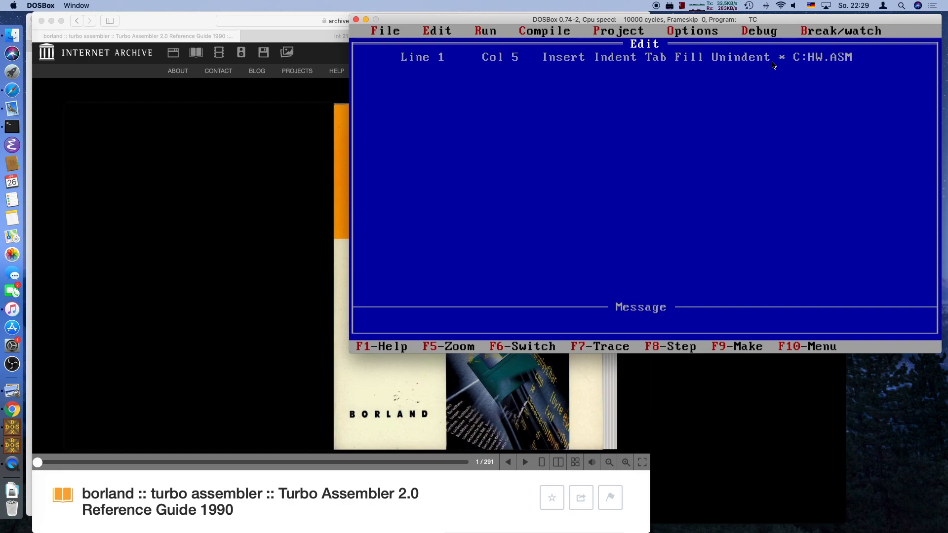
# - Write the skeleton lines .MODEL, .CODE and END into HW.ASM
pyautogui.write('.')
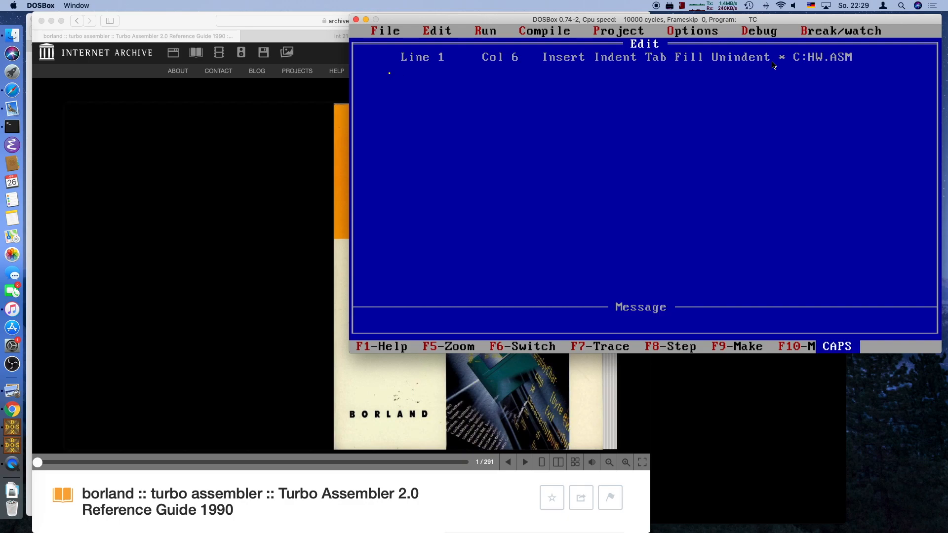
pyautogui.write('CODE')
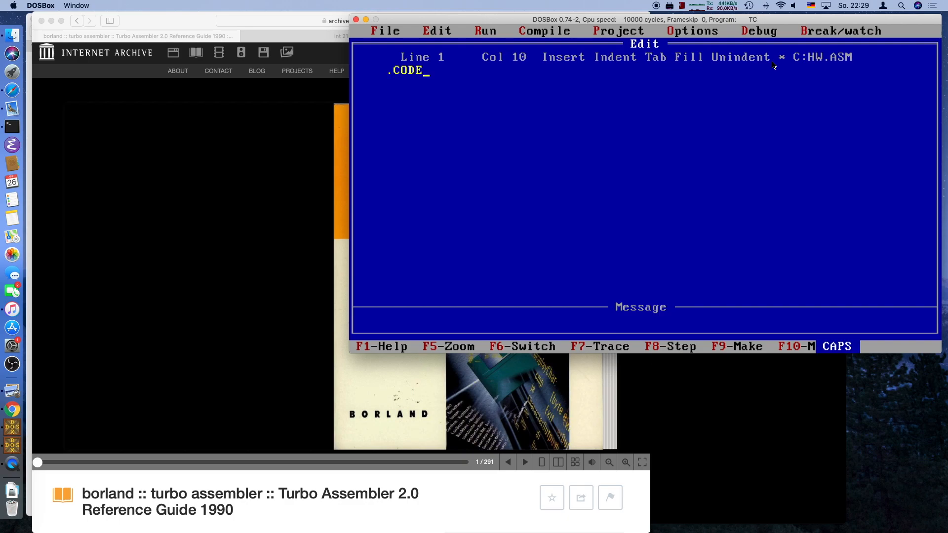
pyautogui.write('EN')
pyautogui.write('.MO')
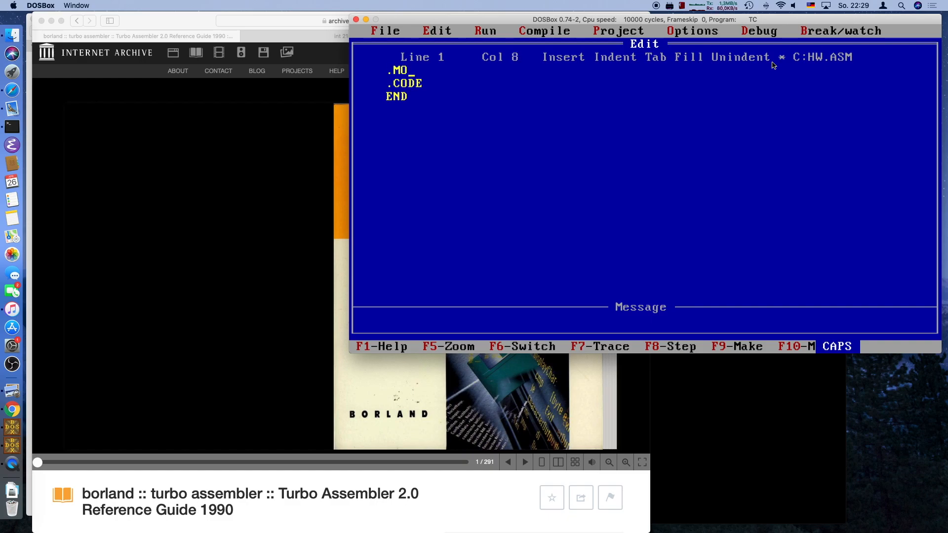
pyautogui.write('DEL')
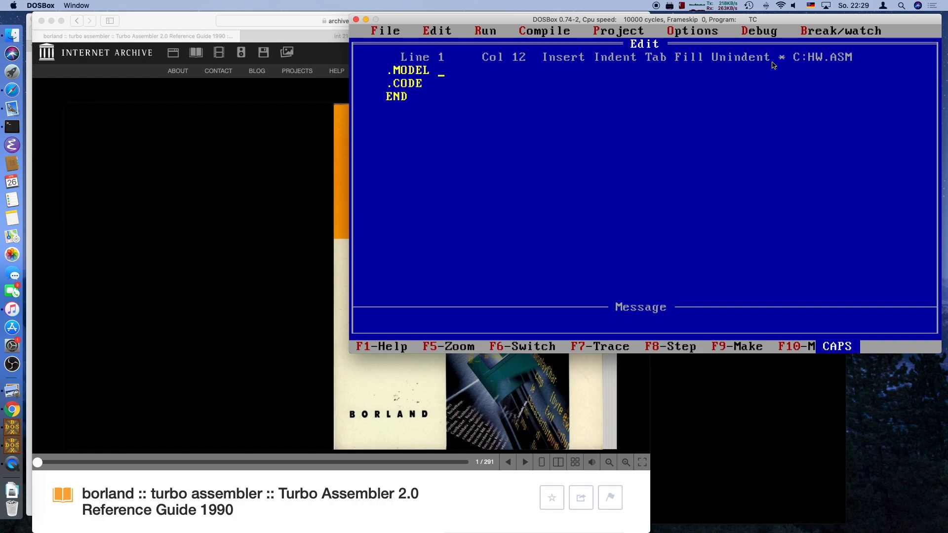
pyautogui.click(692, 31)
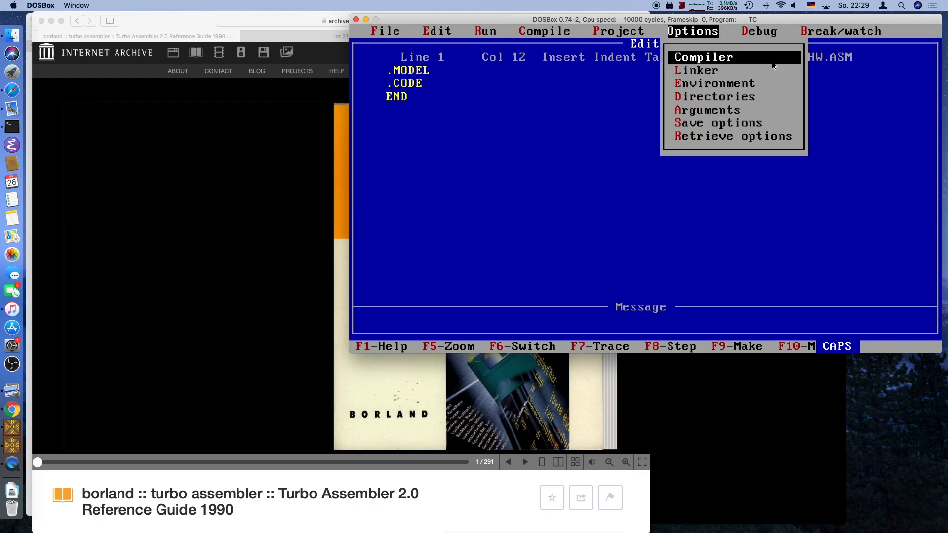
# - Review the compiler memory models Tiny to Huge, leaving Small selected, and return to the editor
pyautogui.click(702, 57)
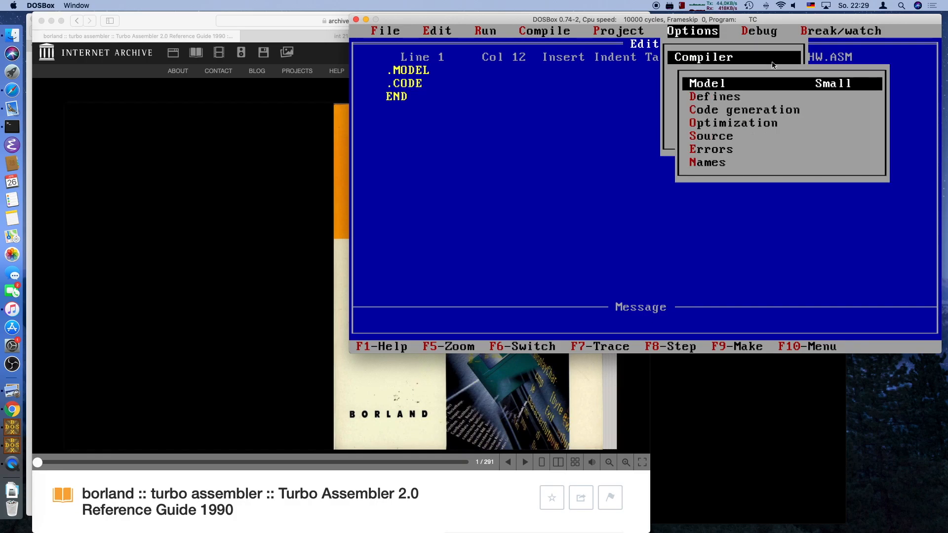
pyautogui.click(706, 83)
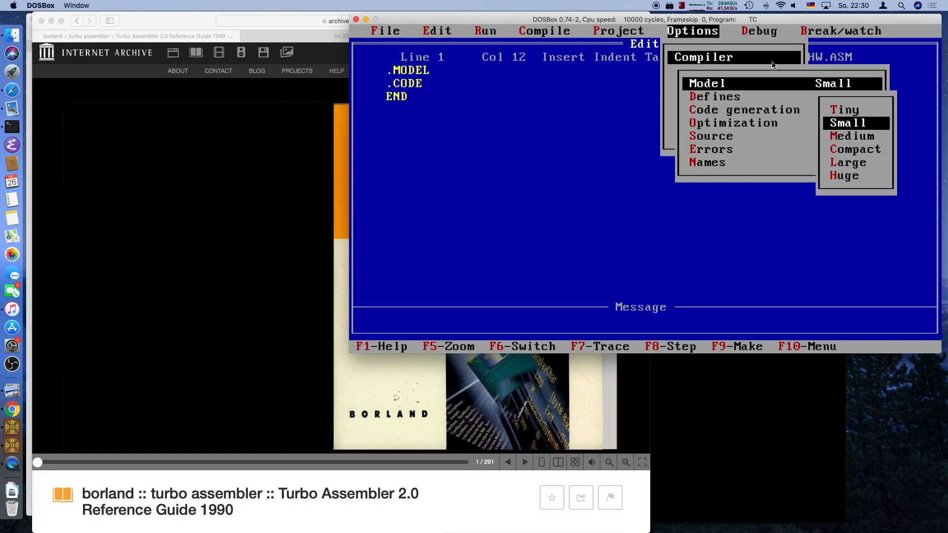
pyautogui.press('Escape')
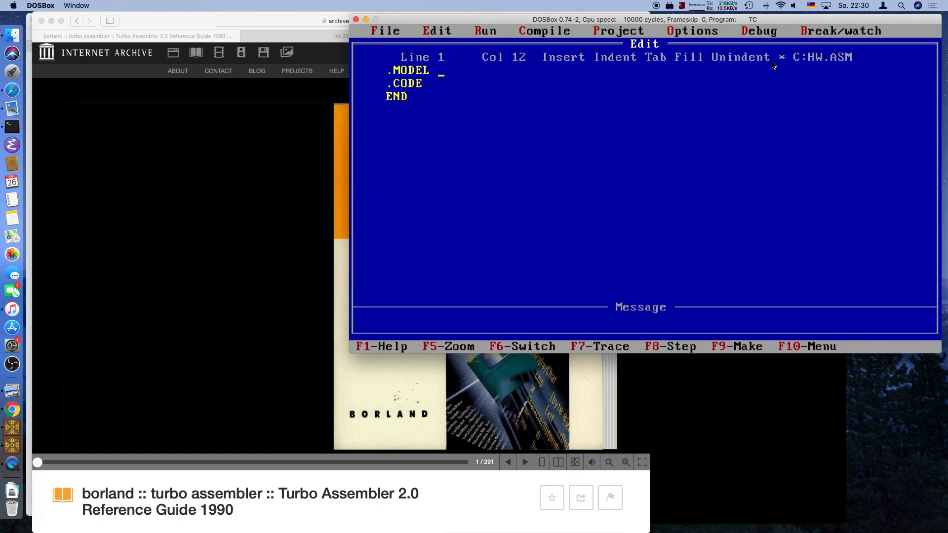
# - Complete .MODEL small and add .STACK 100h below it
pyautogui.write('small')
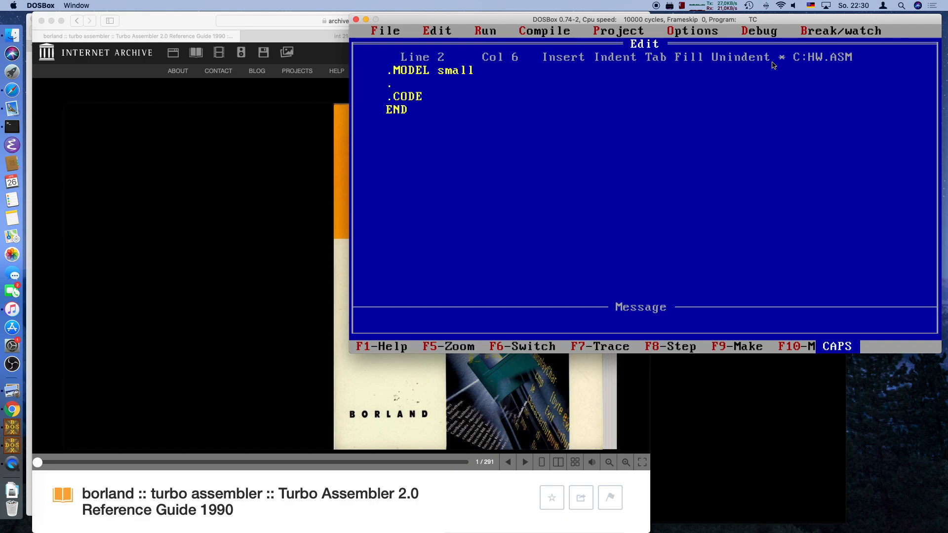
pyautogui.write('.STACK')
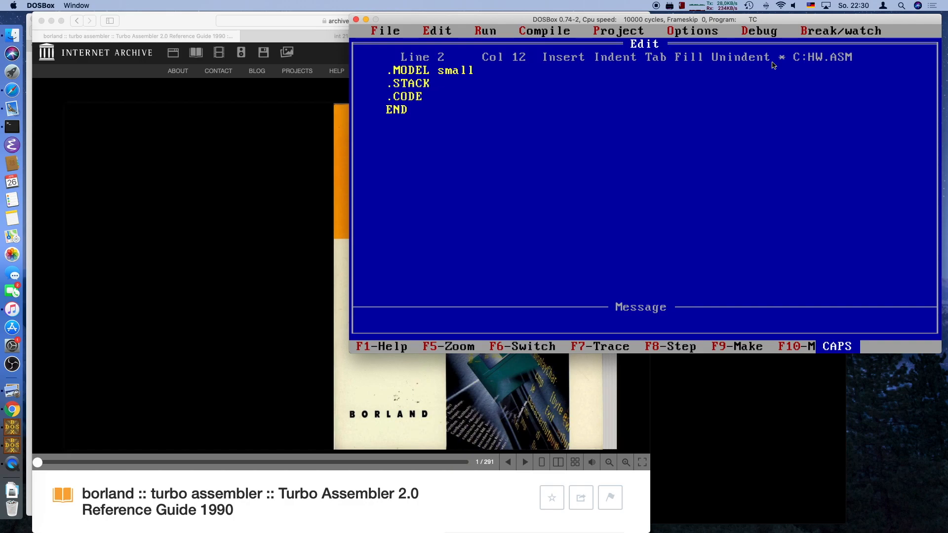
pyautogui.write('1')
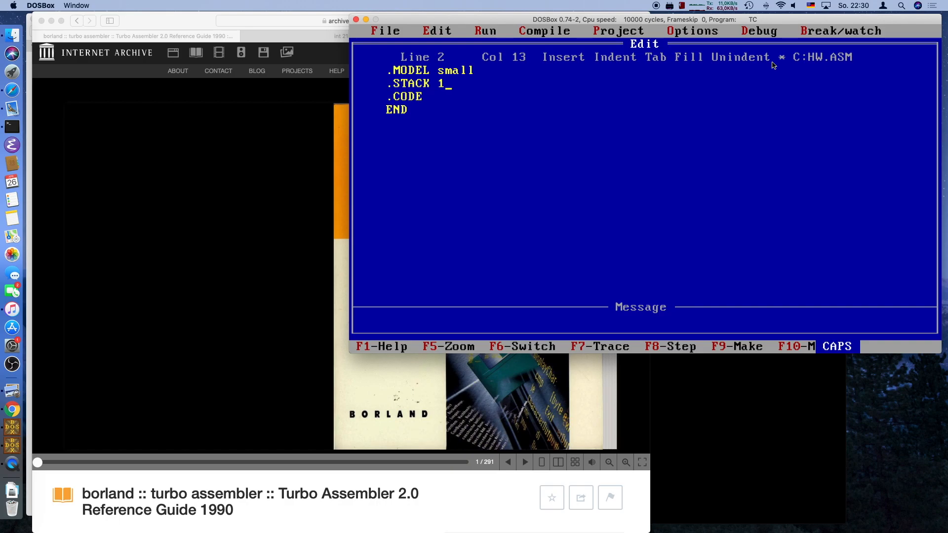
pyautogui.write('00')
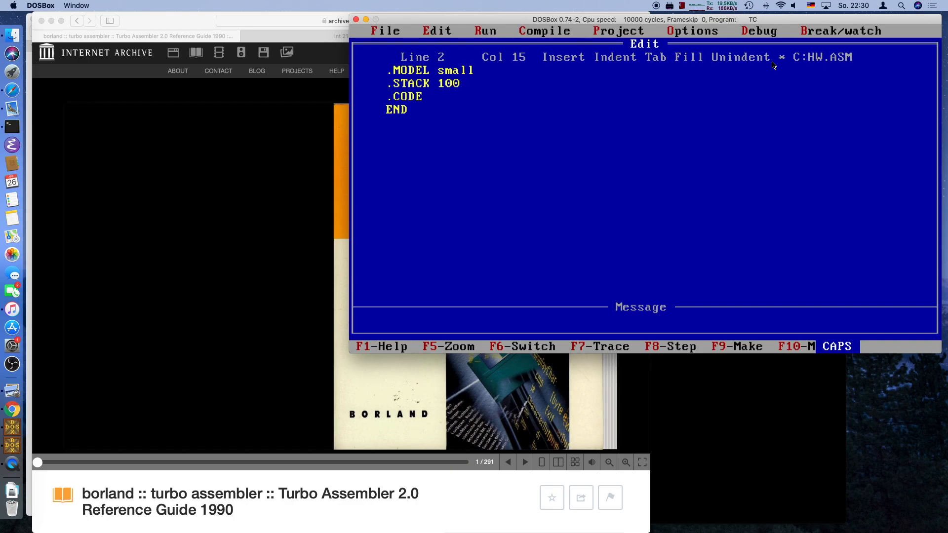
pyautogui.write('h')
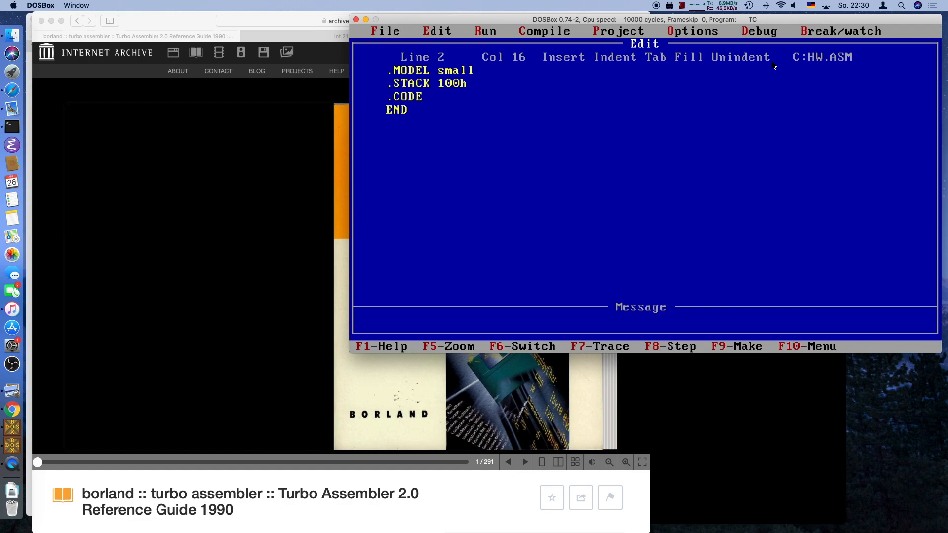
# - Add a .DATA section before .CODE and insert DOSSEG as the first line
pyautogui.press('enter')
pyautogui.write('.')
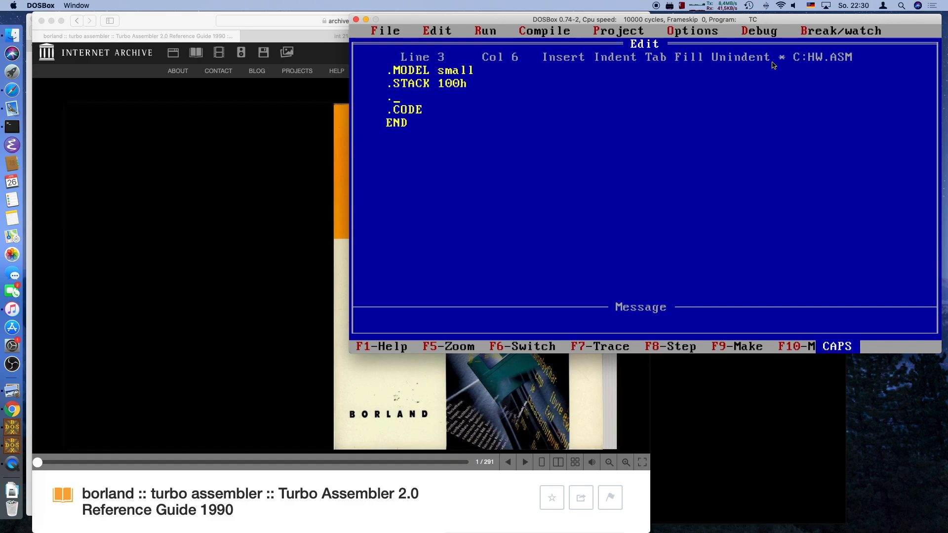
pyautogui.write('DATA')
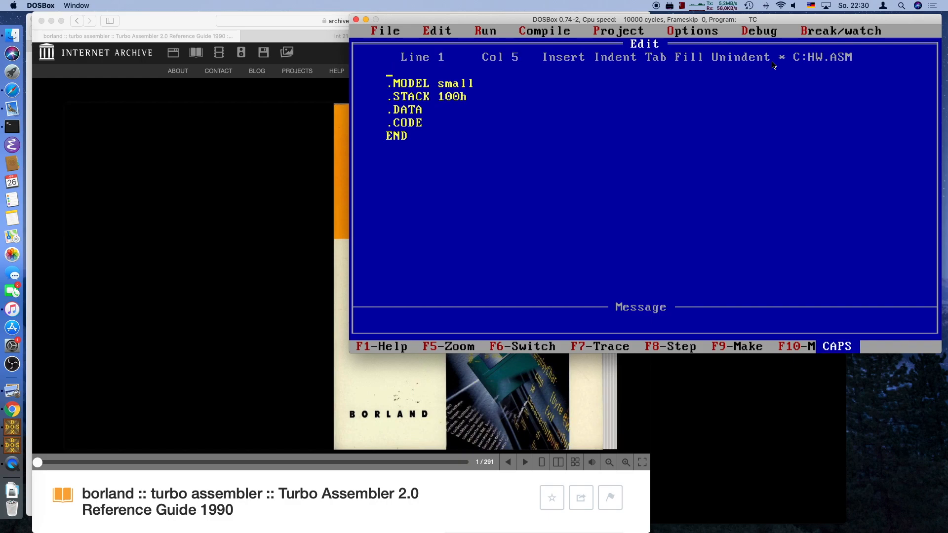
pyautogui.write('DOSSE')
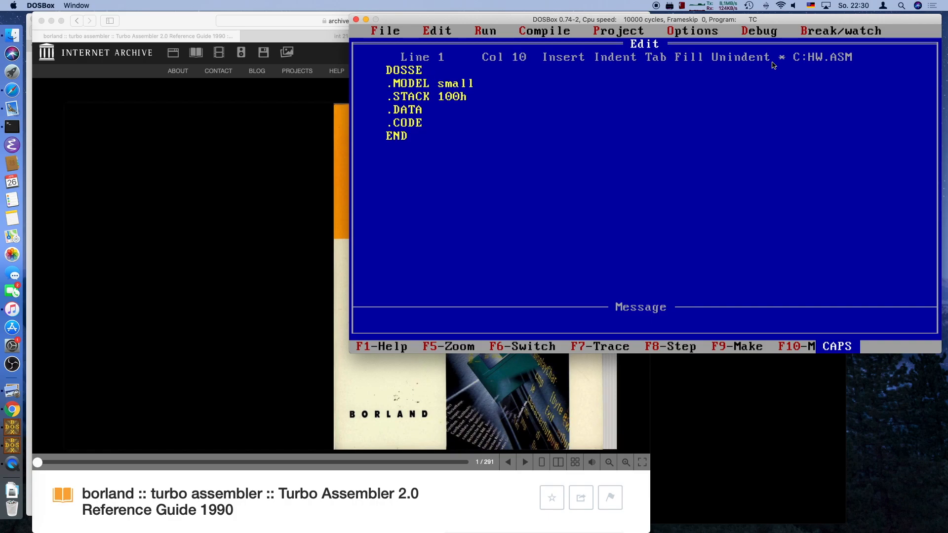
pyautogui.write('G')
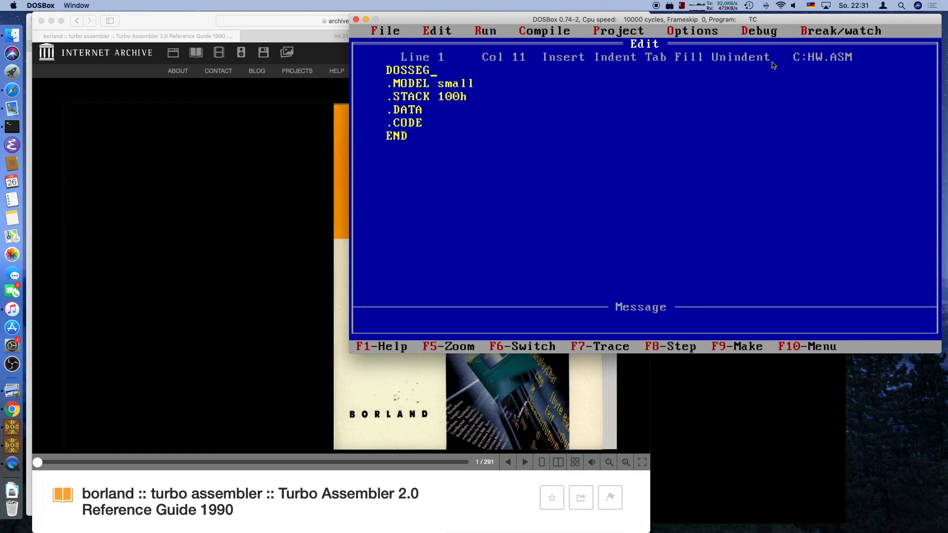
pyautogui.moveTo(230, 6)
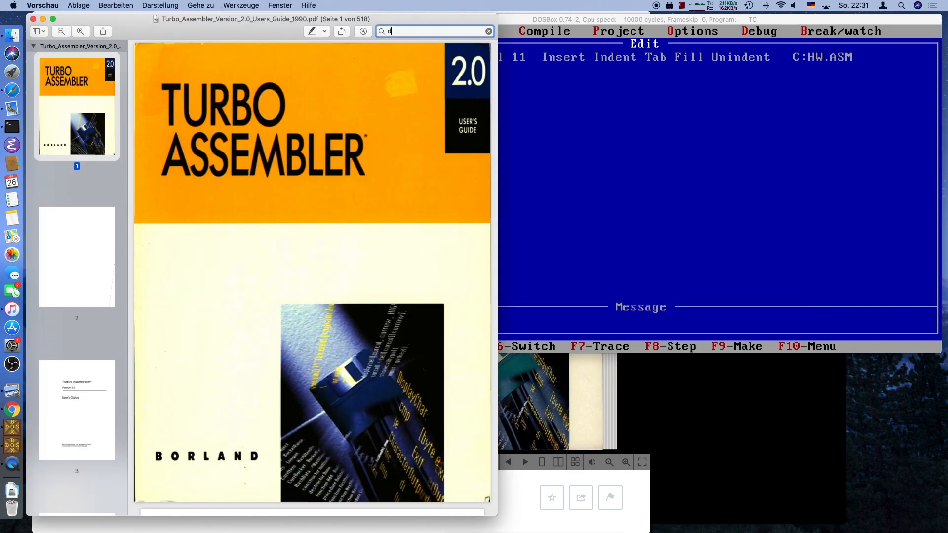
# - Search the Turbo Assembler User's Guide for dosseg and jump to the Seite 122 hit
pyautogui.write('osseg')
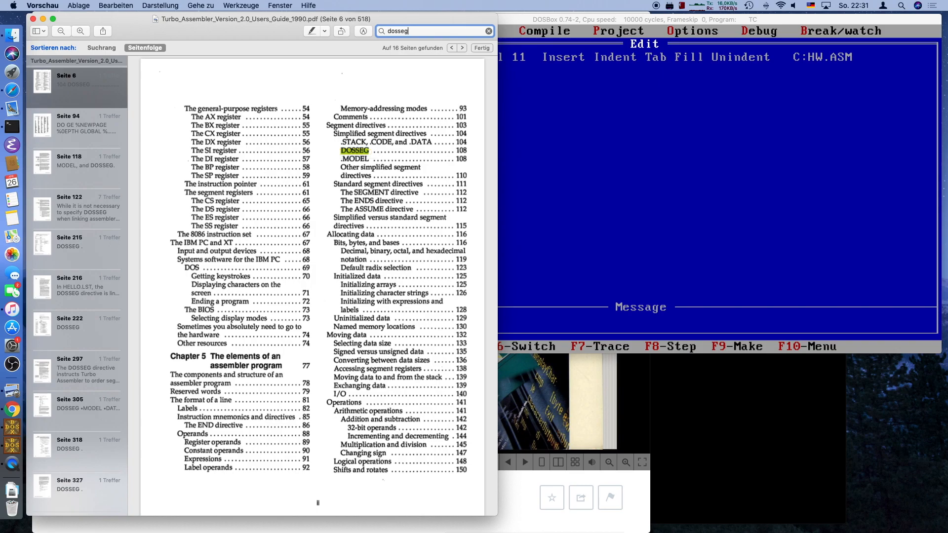
pyautogui.moveTo(84, 213)
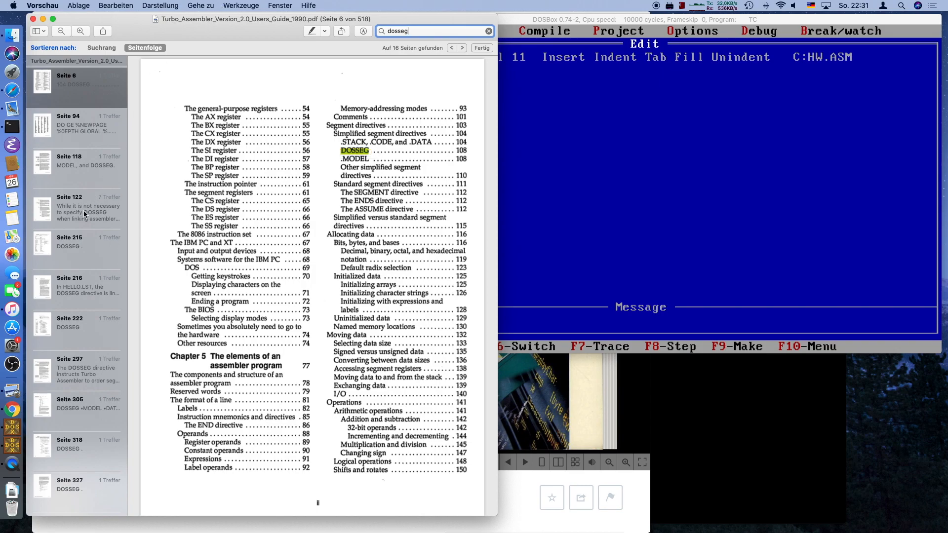
pyautogui.click(77, 208)
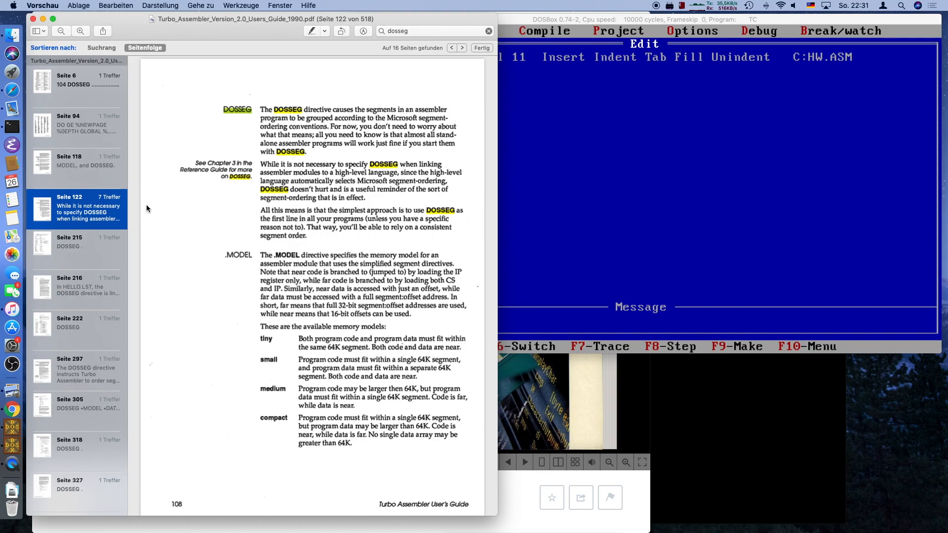
pyautogui.moveTo(248, 145)
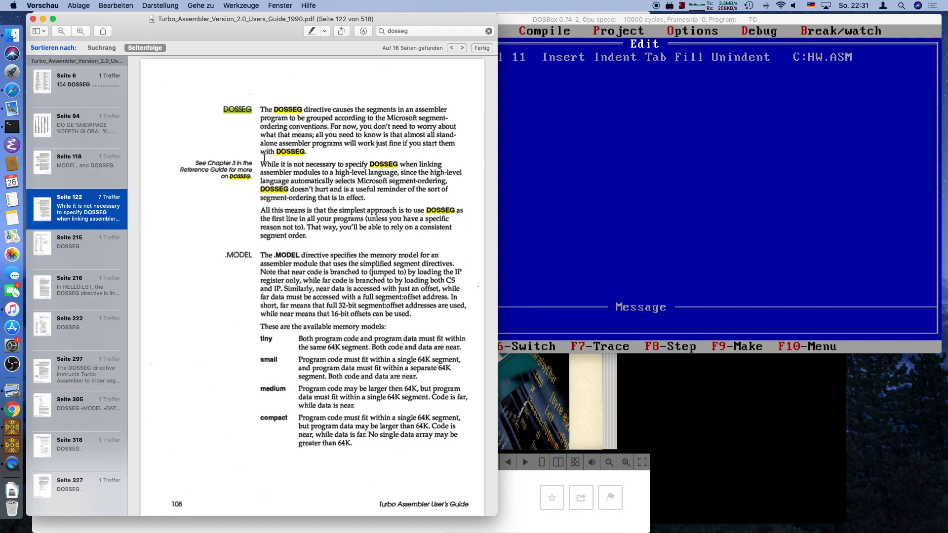
pyautogui.moveTo(367, 173)
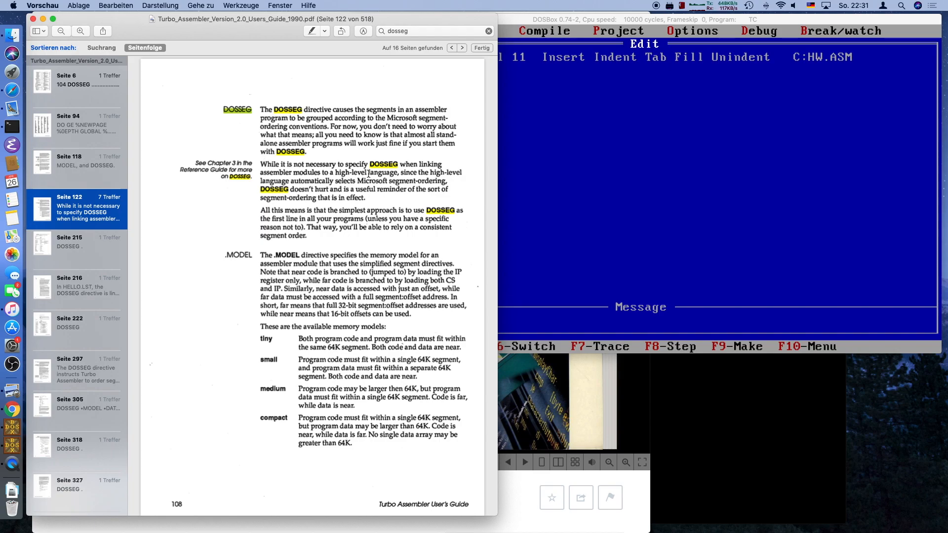
pyautogui.moveTo(347, 266)
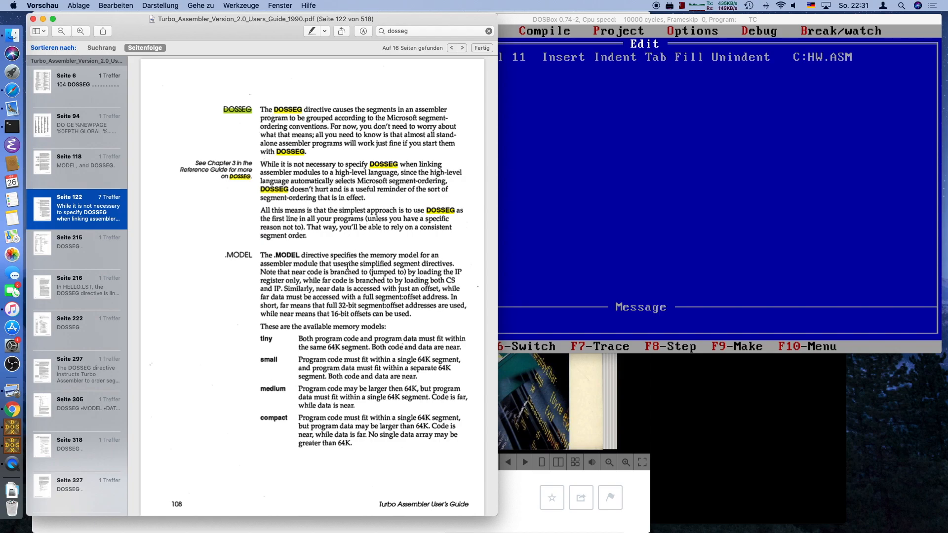
# - Scroll down to the .DATA directive explanation and its DSLYSTR.ASM example
pyautogui.scroll(-3)
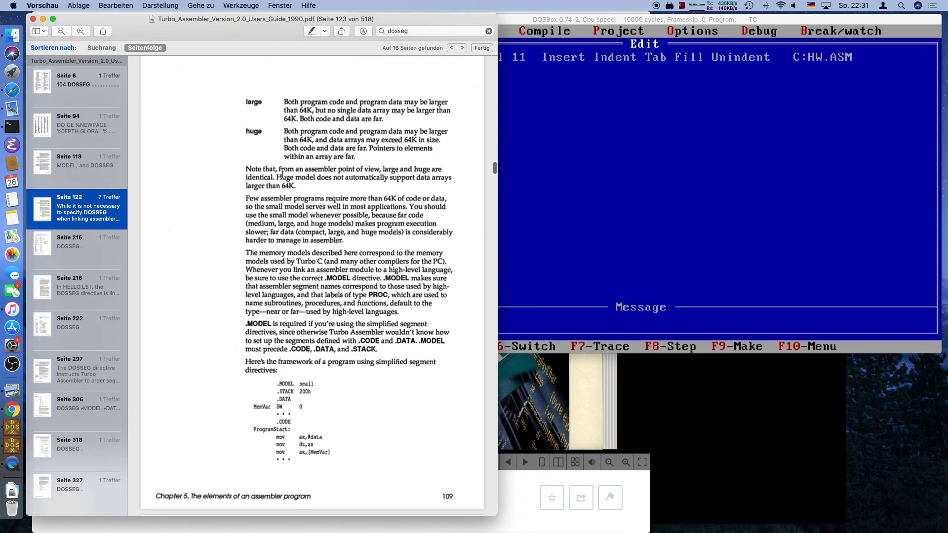
pyautogui.scroll(-3)
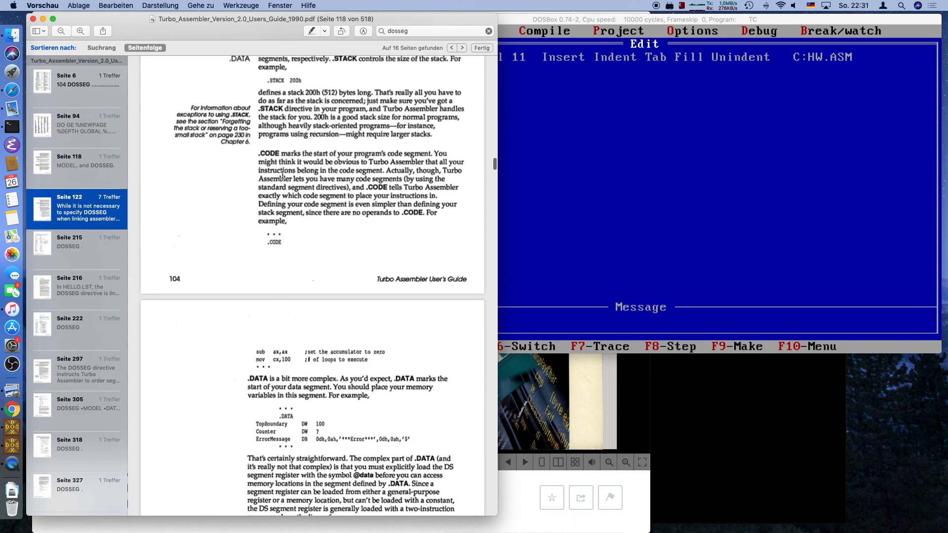
pyautogui.scroll(-3)
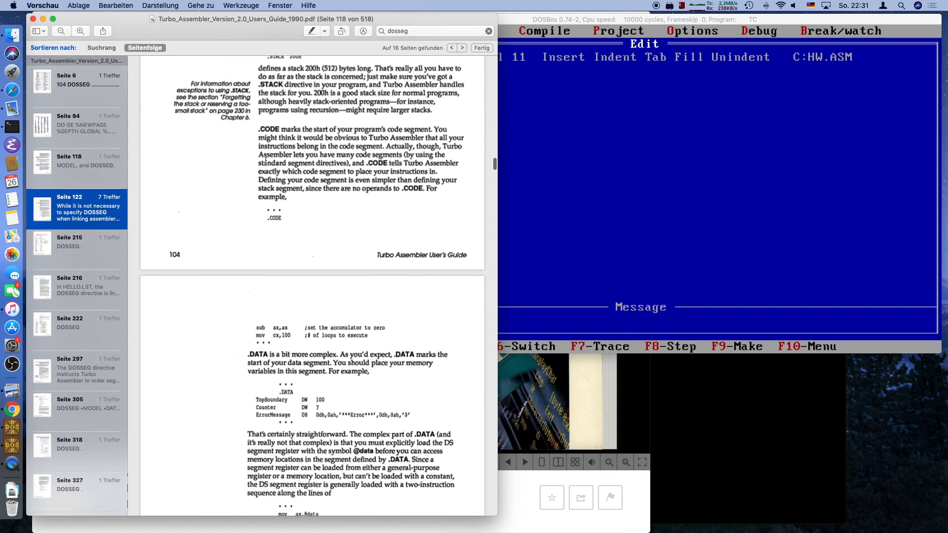
pyautogui.scroll(-3)
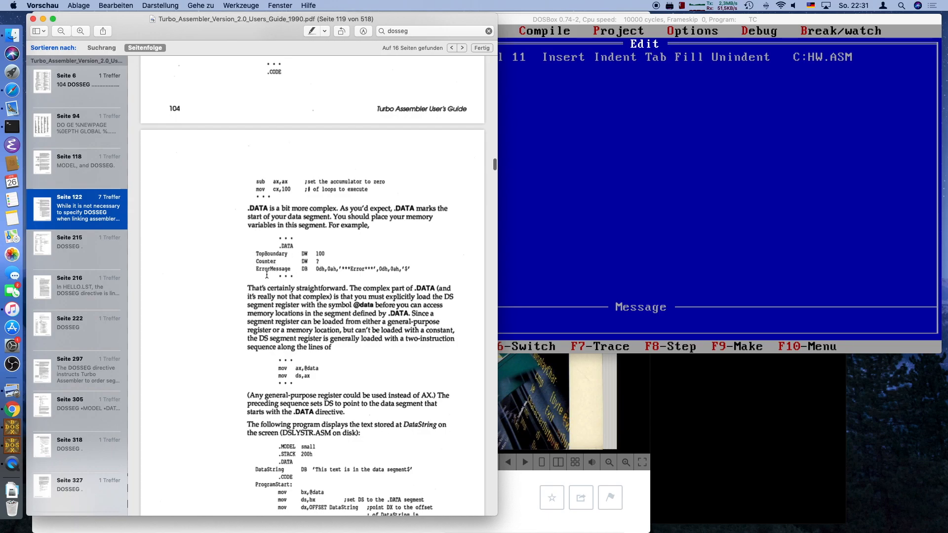
pyautogui.scroll(-3)
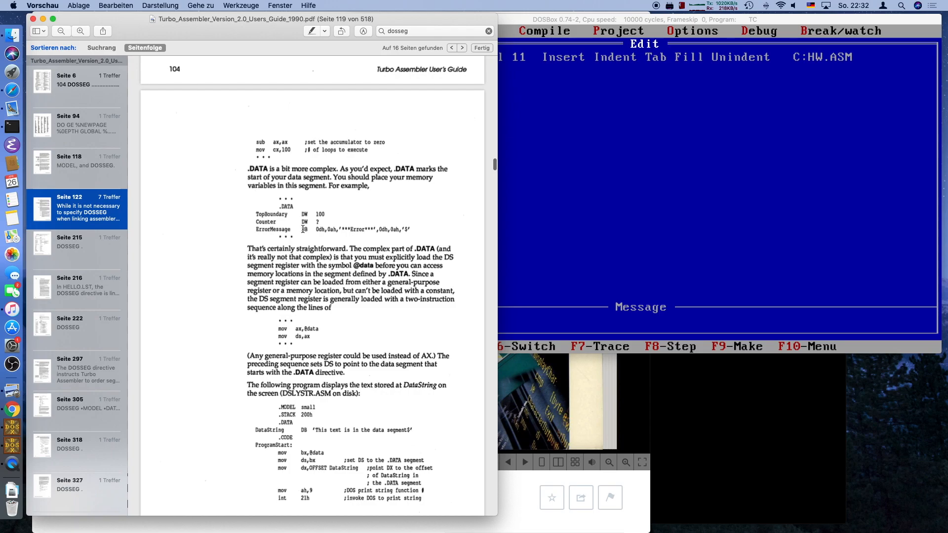
pyautogui.scroll(-3)
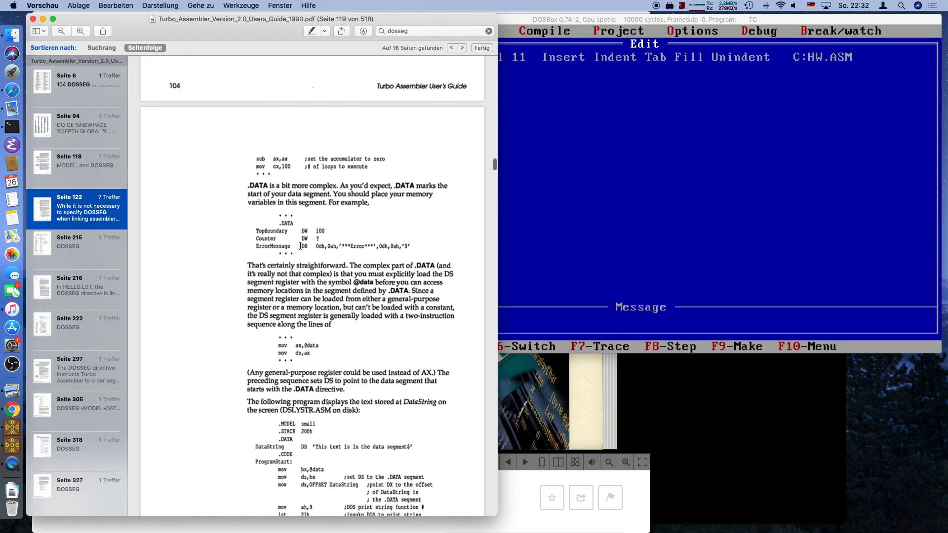
pyautogui.scroll(-3)
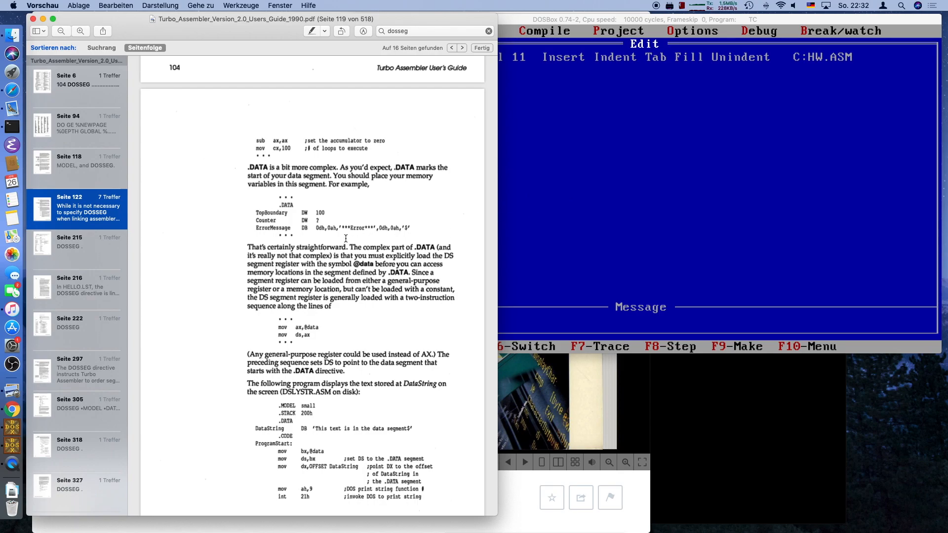
pyautogui.moveTo(371, 237)
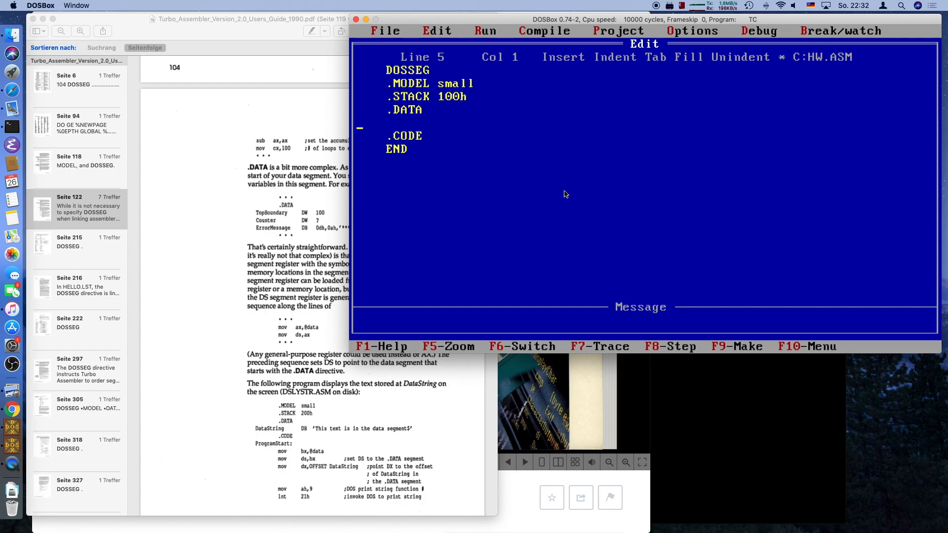
# - Define Hello DB 'Hello, world!' in the .DATA section and save HW.ASM
pyautogui.write('Heloo')
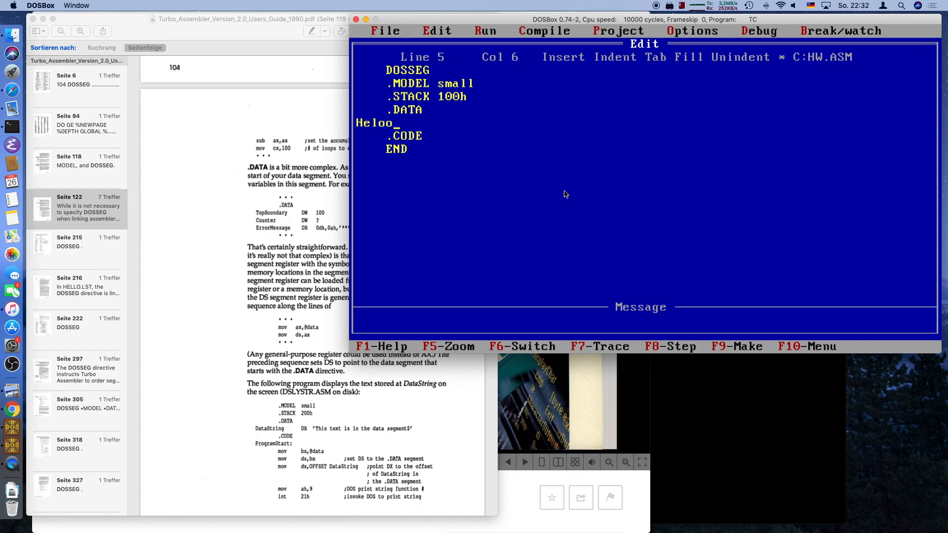
pyautogui.write('l')
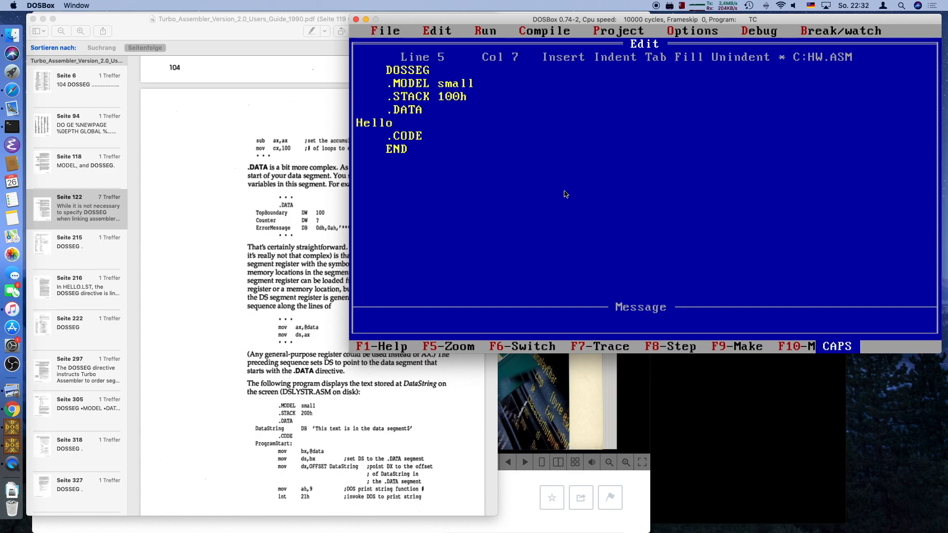
pyautogui.write('DB')
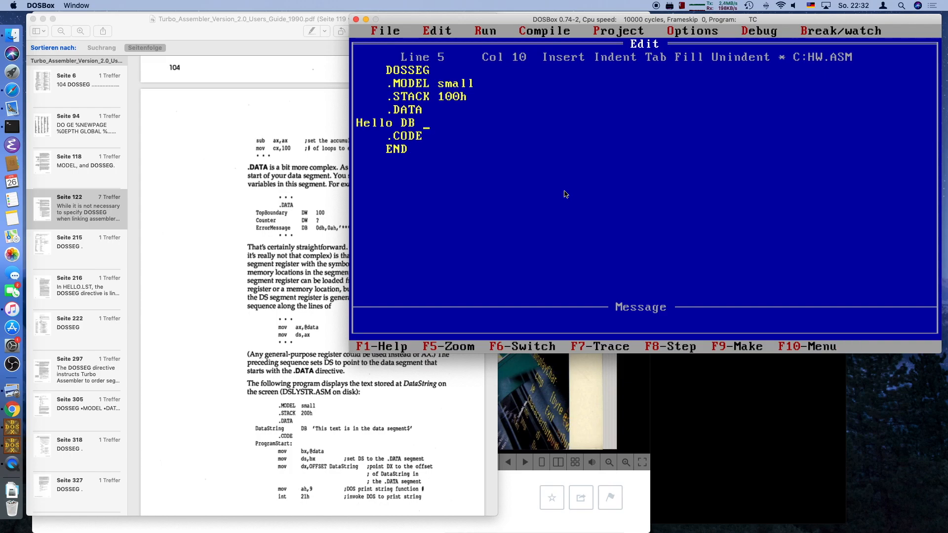
pyautogui.write("'")
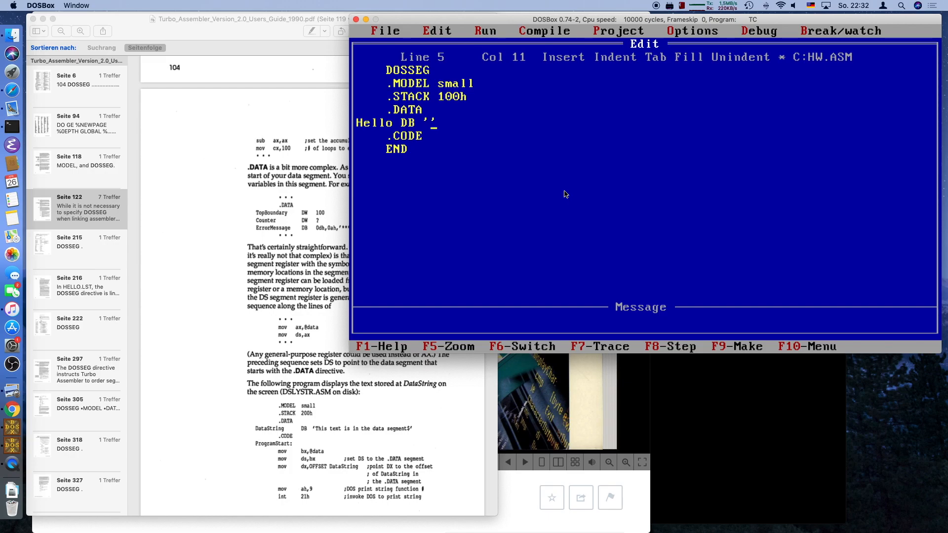
pyautogui.write('Hello,')
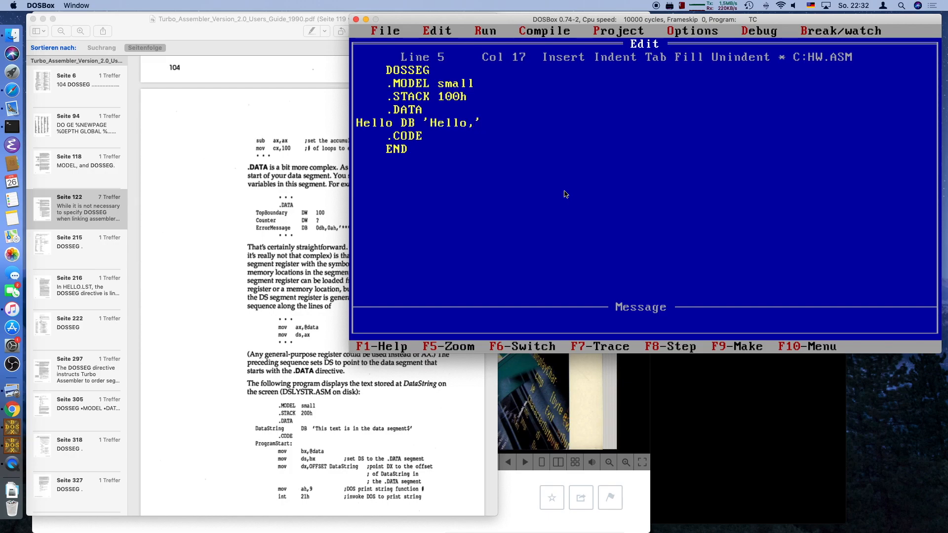
pyautogui.write('world')
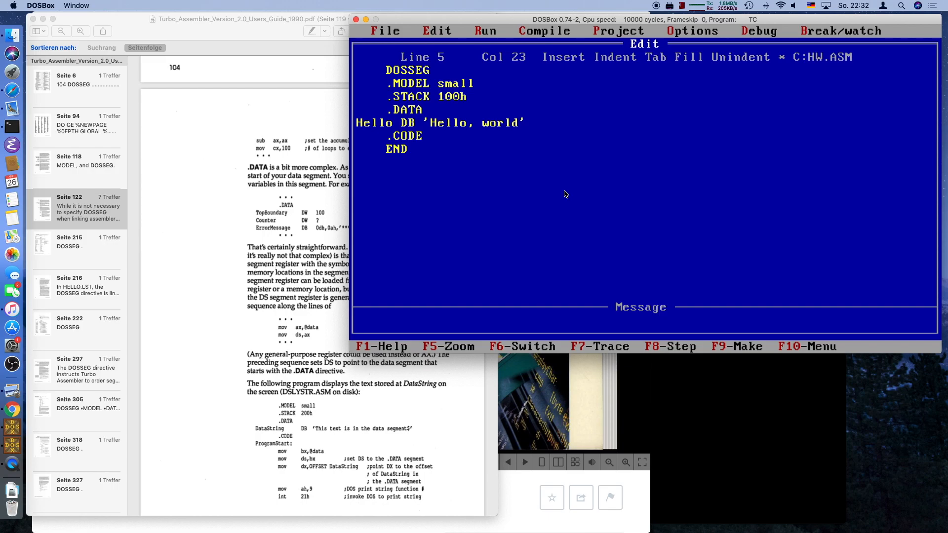
pyautogui.write('!')
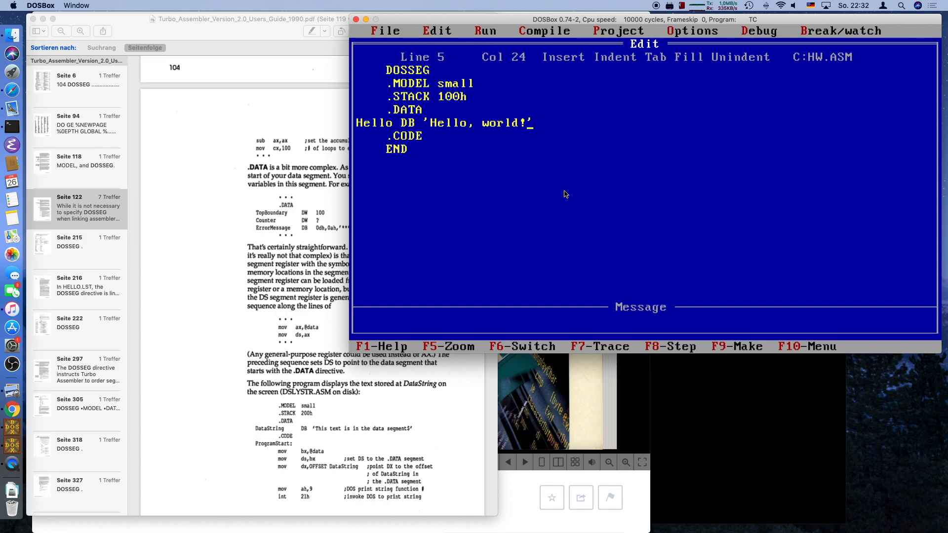
pyautogui.press('cmd+tab')
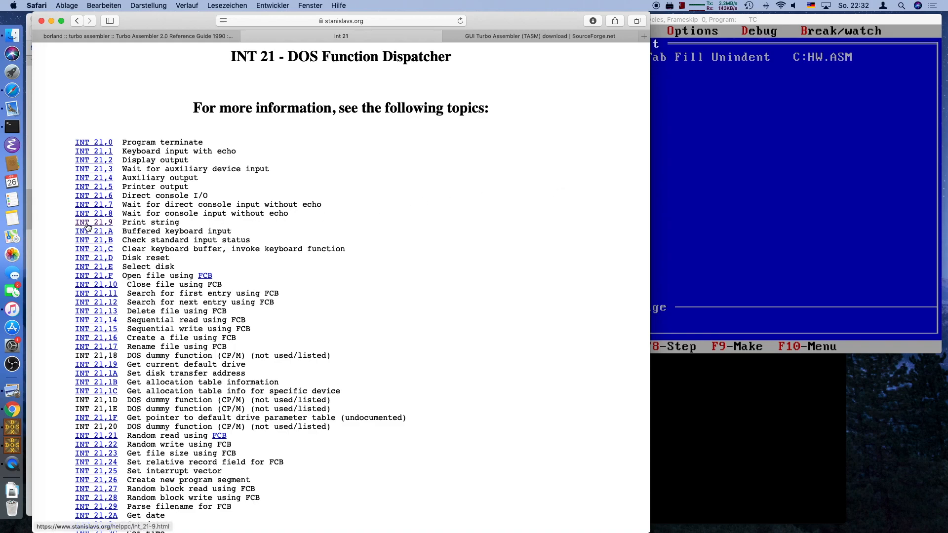
pyautogui.moveTo(108, 229)
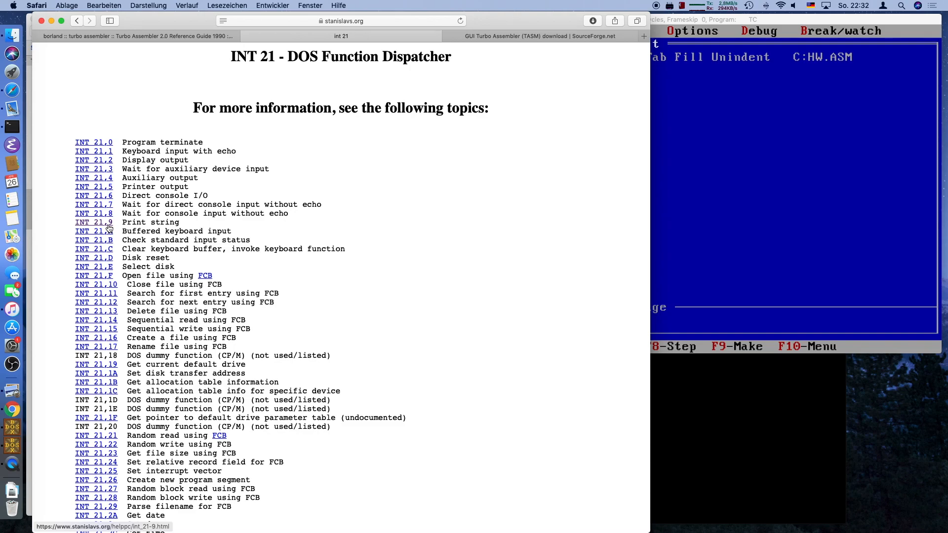
# - View the INT 21,9 Print String reference and highlight the DS:DX register pair
pyautogui.click(93, 222)
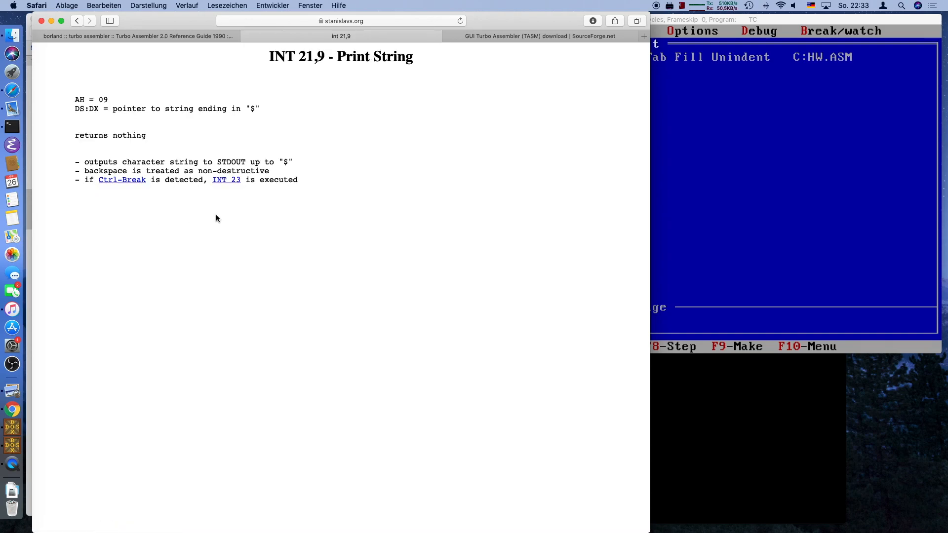
pyautogui.moveTo(234, 210)
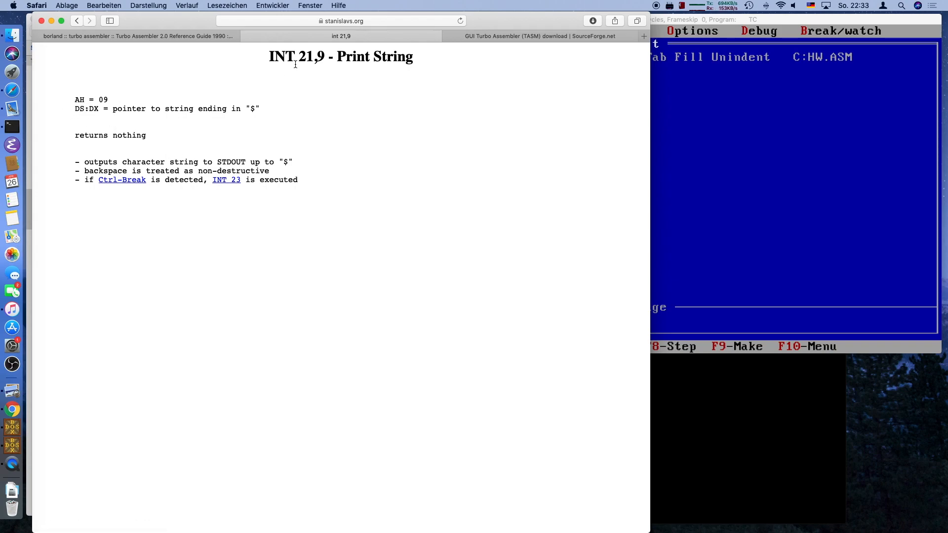
pyautogui.doubleClick(79, 100)
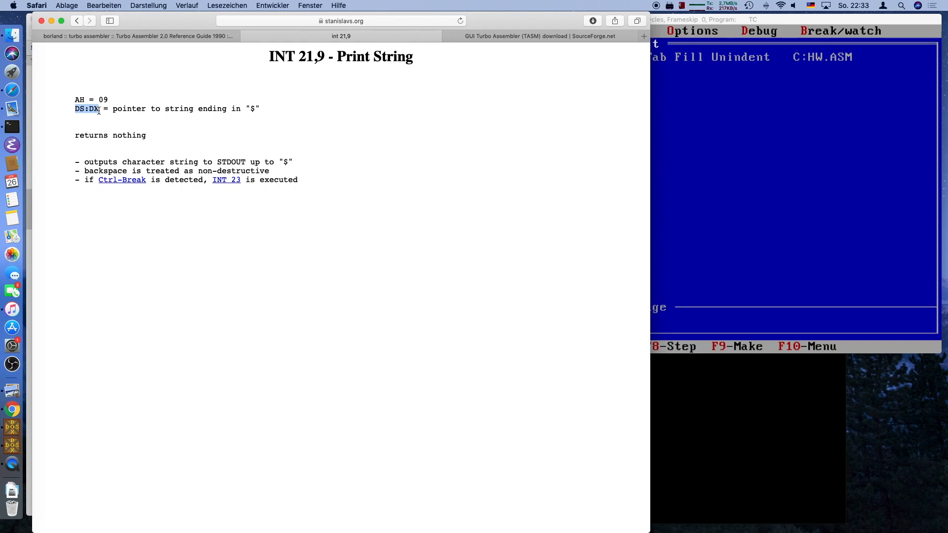
pyautogui.moveTo(249, 119)
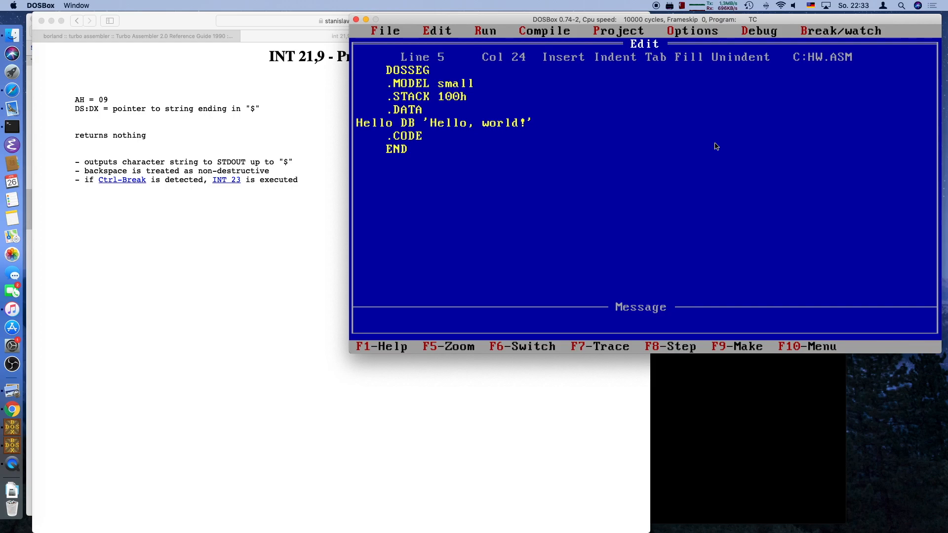
# - Terminate the Hello string with $ and start the code with mov ds,SEG Hello
pyautogui.write('$')
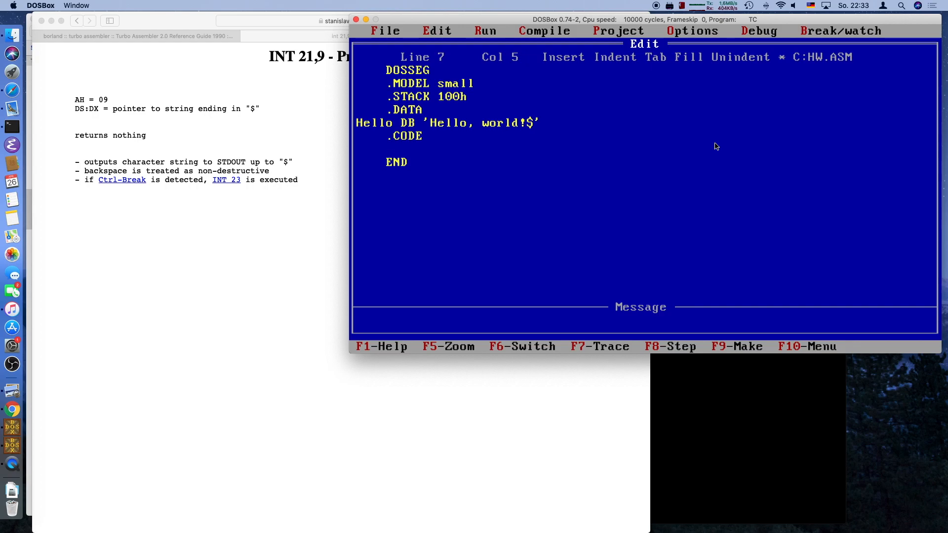
pyautogui.write('mov')
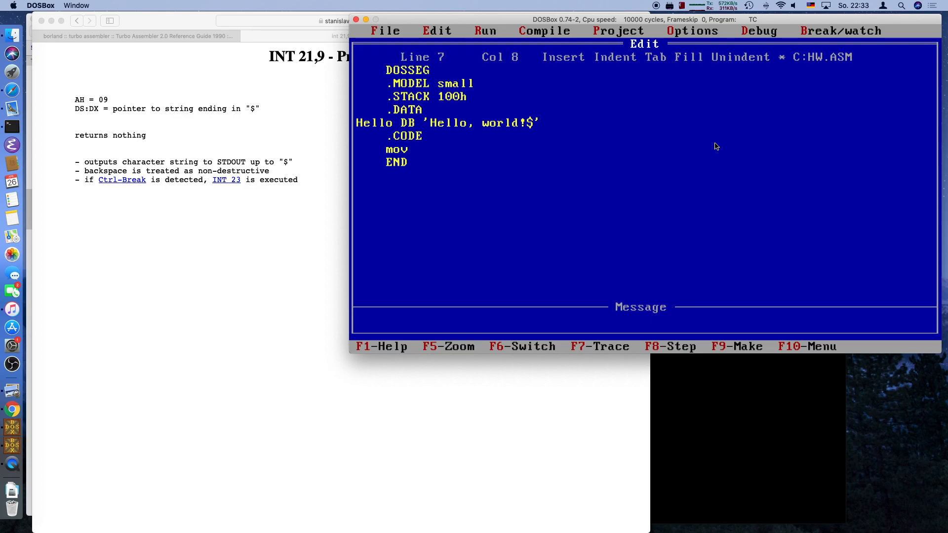
pyautogui.write('ds')
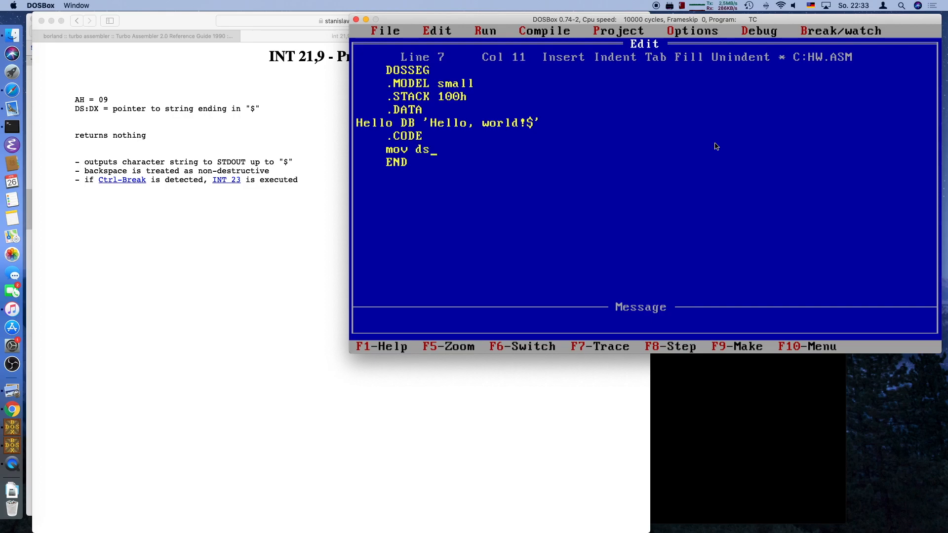
pyautogui.write(',')
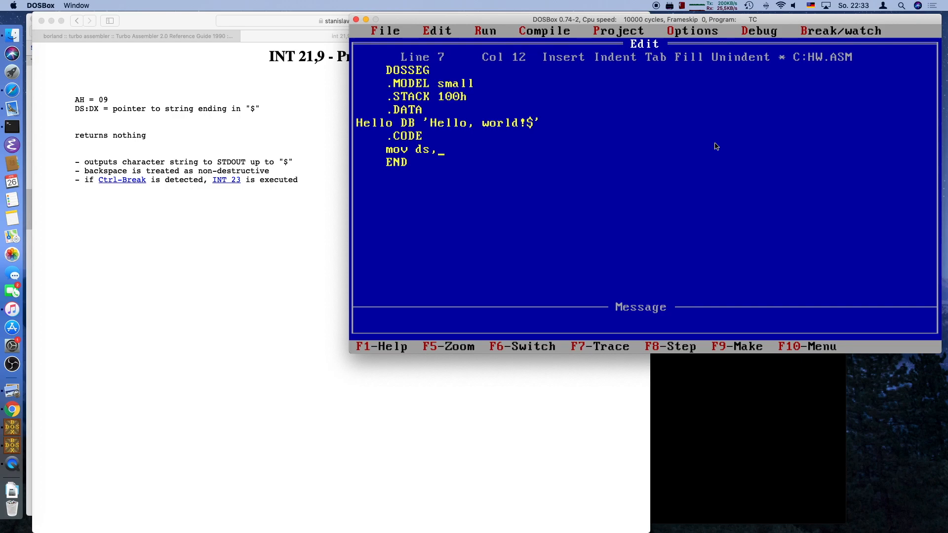
pyautogui.write('SEG')
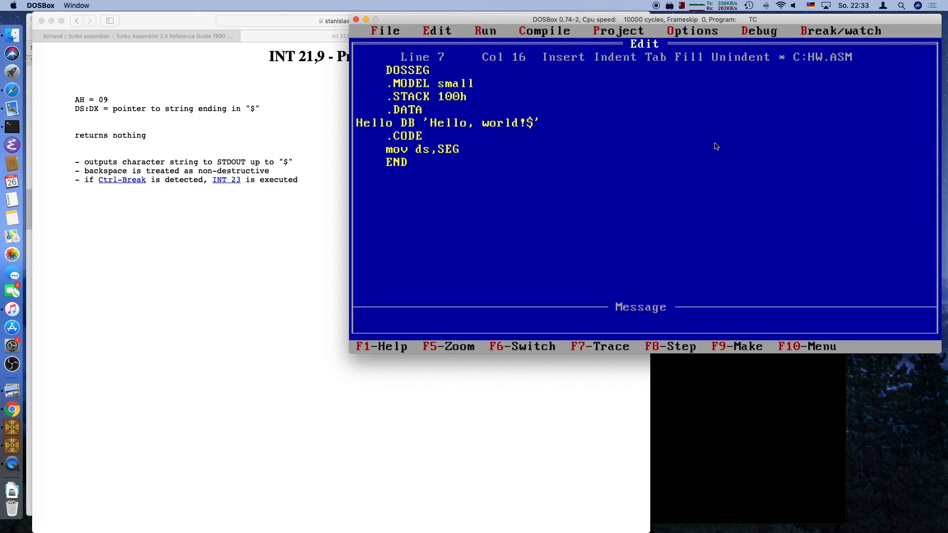
pyautogui.write('Hello')
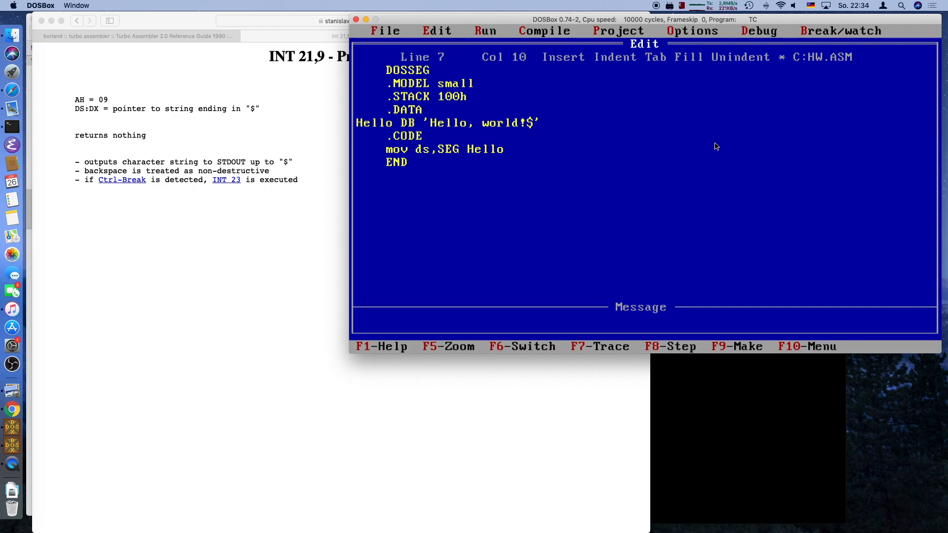
# - Correct it to mov ax,SEG Hello followed by mov ds,ax
pyautogui.press('Right')
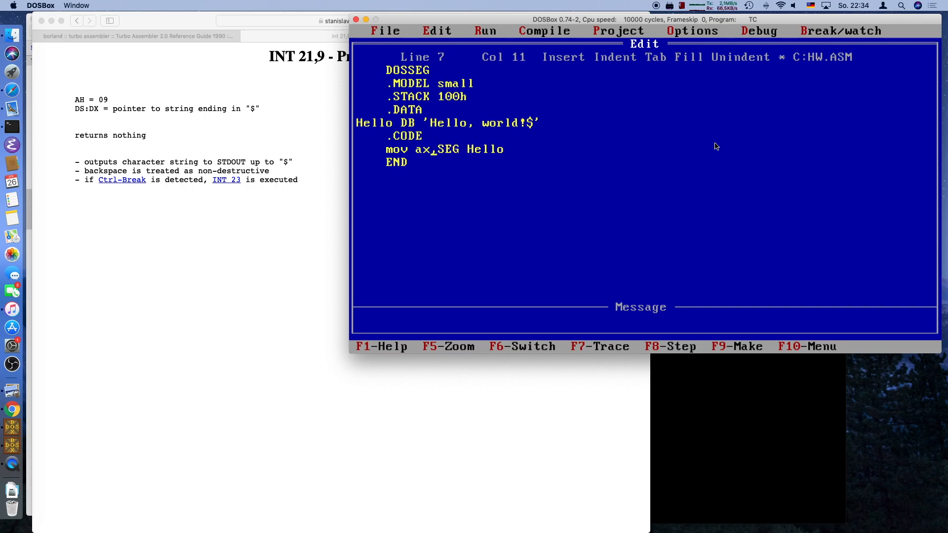
pyautogui.write('mov ds')
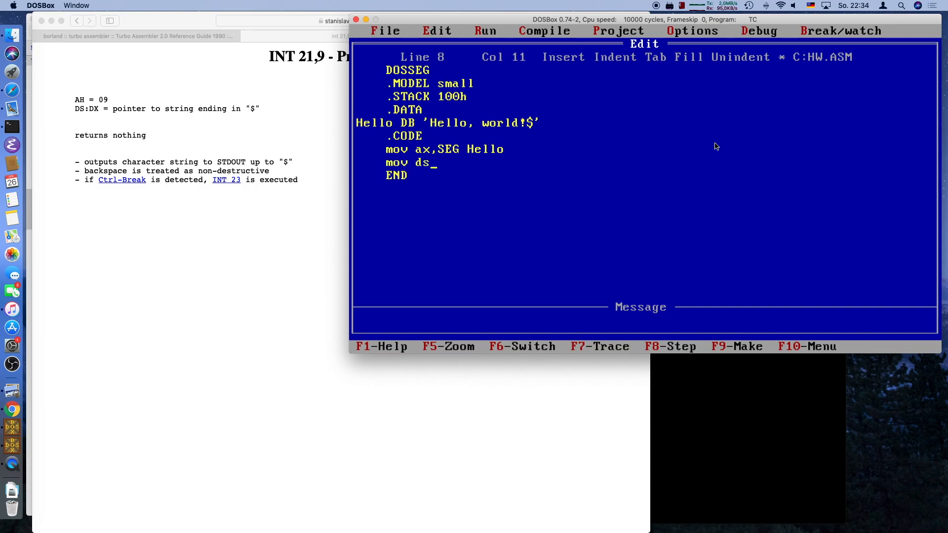
pyautogui.write('ax')
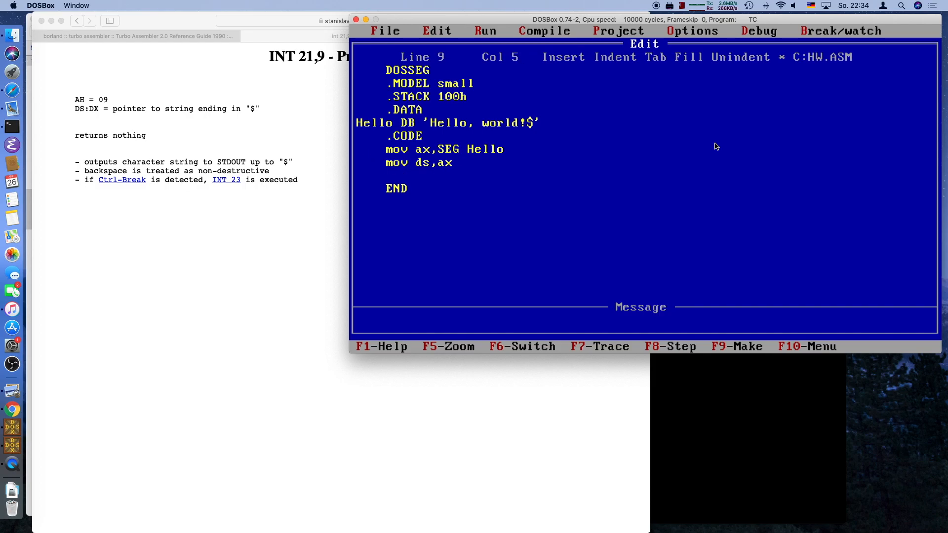
# - Add the line mov dx,OFFSET Hello
pyautogui.write('mov dx')
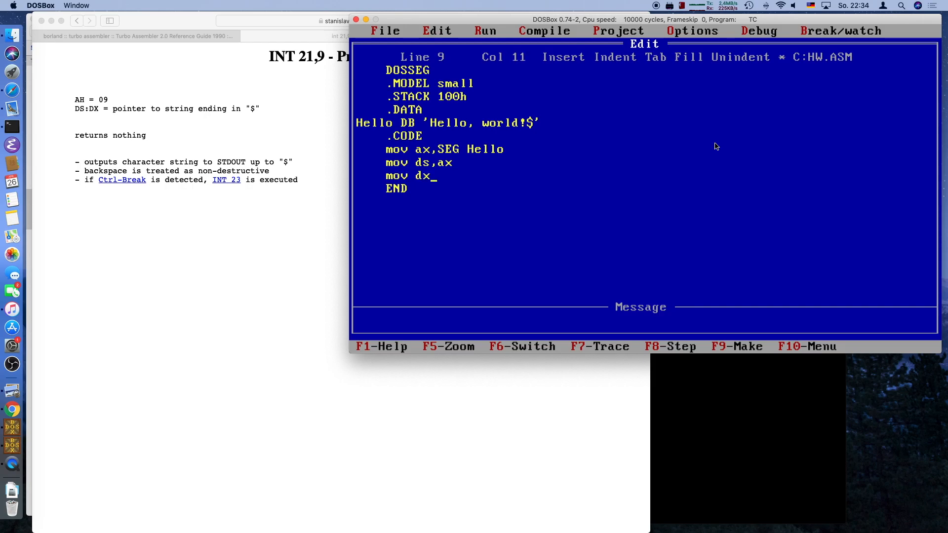
pyautogui.write(',')
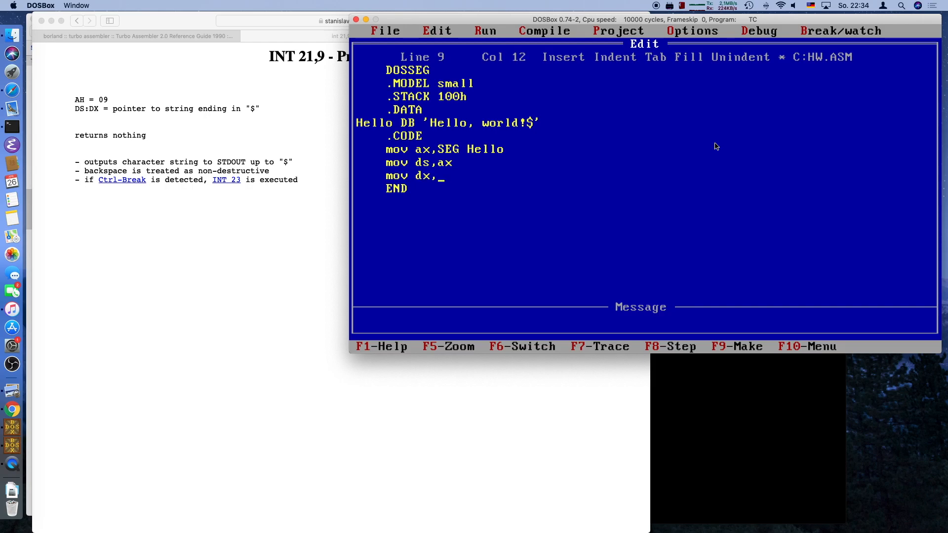
pyautogui.write('OFFSE')
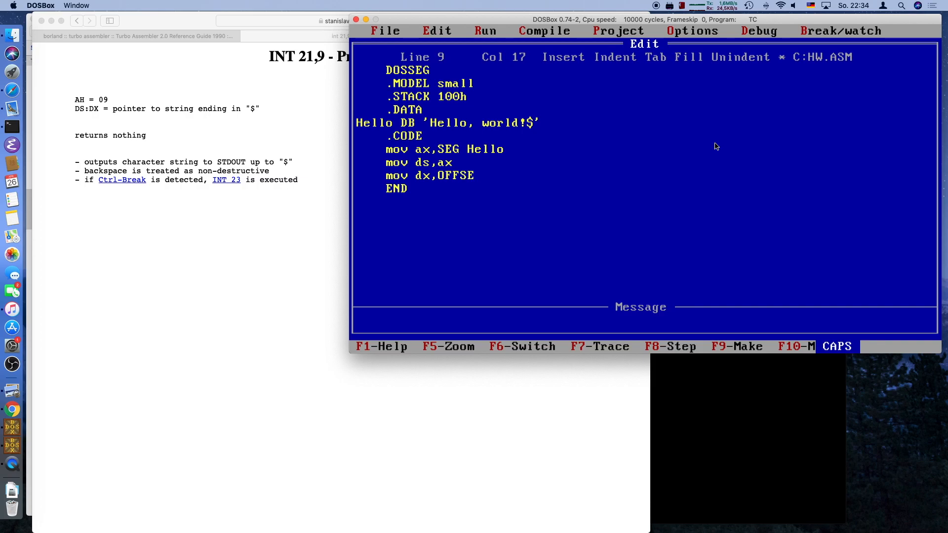
pyautogui.write('T')
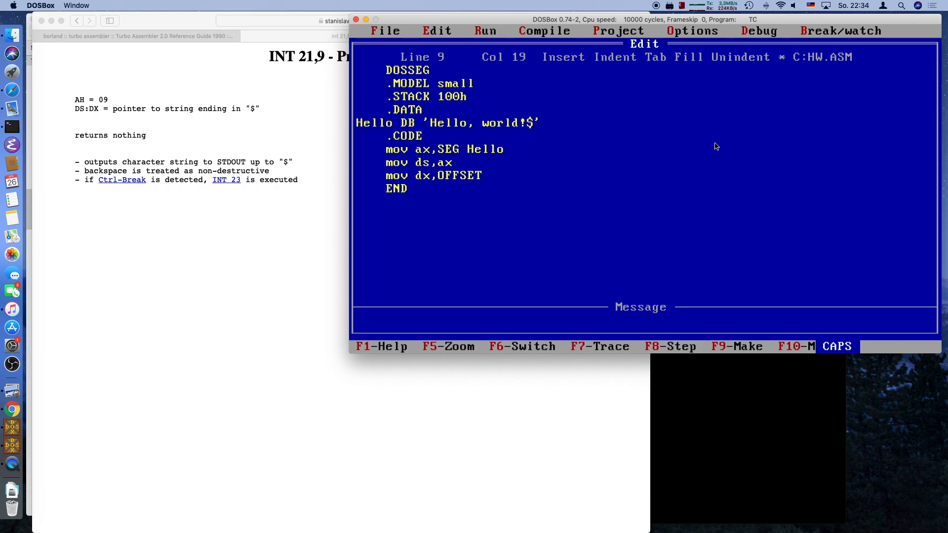
pyautogui.write('Hello')
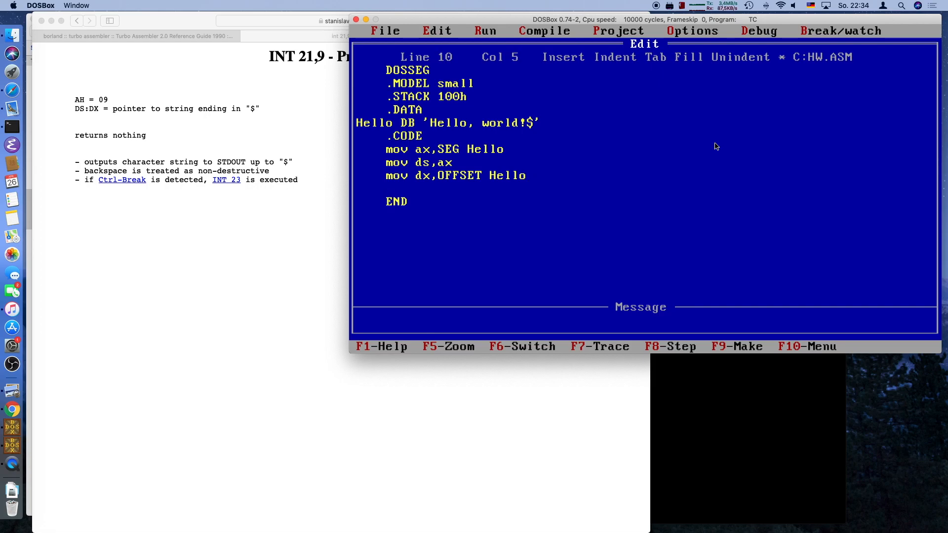
# - Add mov ah,09h and int 21h, then save HW.ASM with F2
pyautogui.write('mov ah')
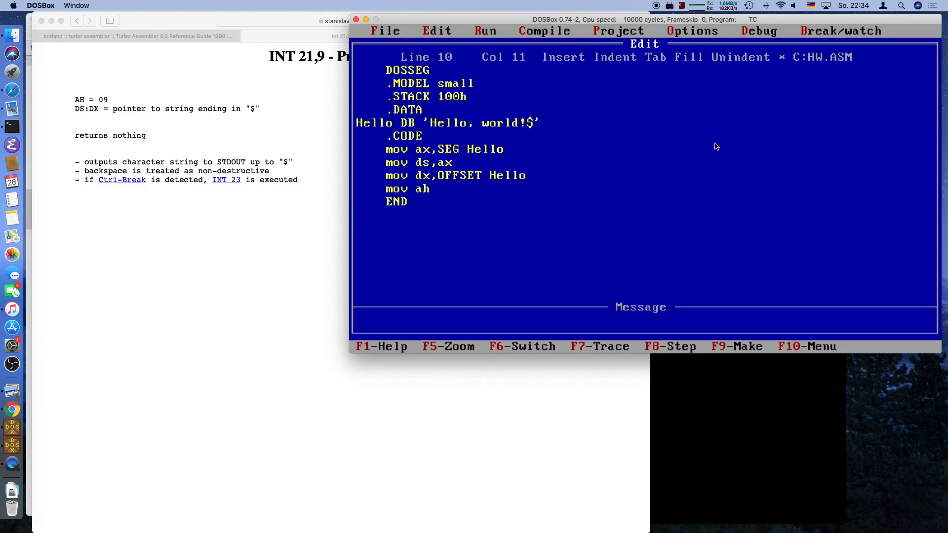
pyautogui.write(',09h')
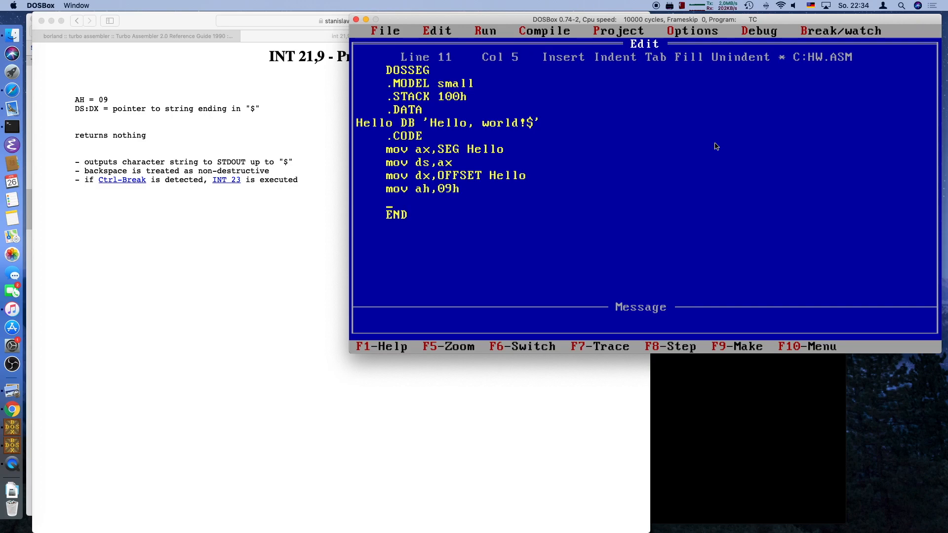
pyautogui.write('int21h')
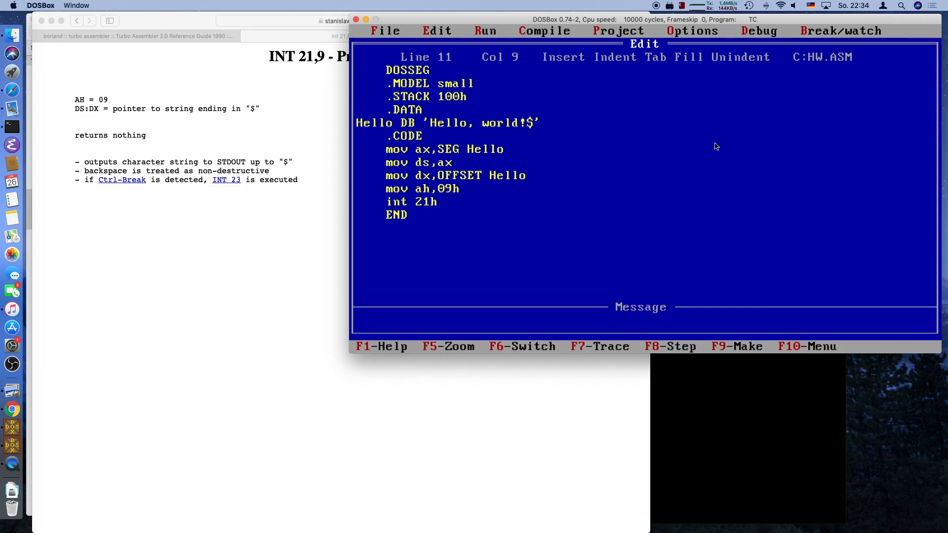
pyautogui.press('up')
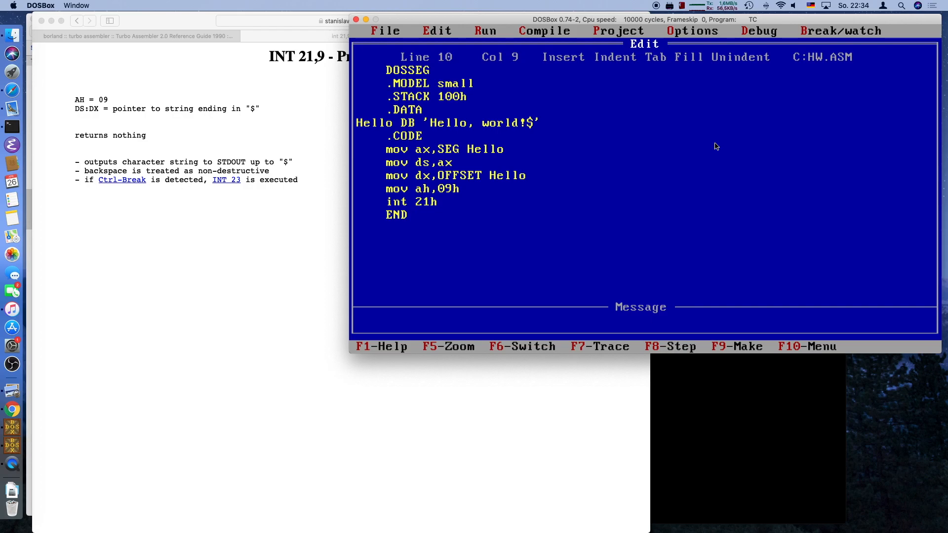
pyautogui.press('Up')
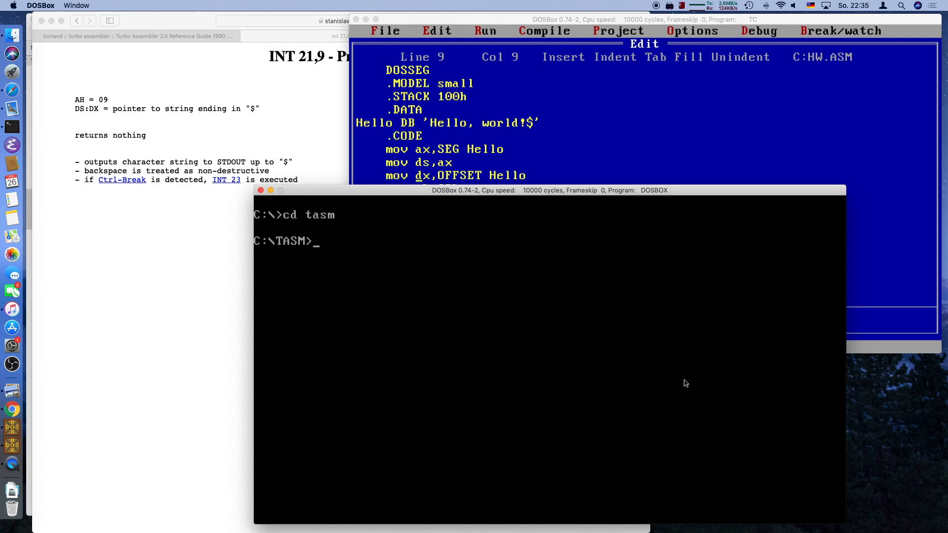
# - Assemble with tasm hw.asm and link with tlink hw.obj
pyautogui.write('tasm h')
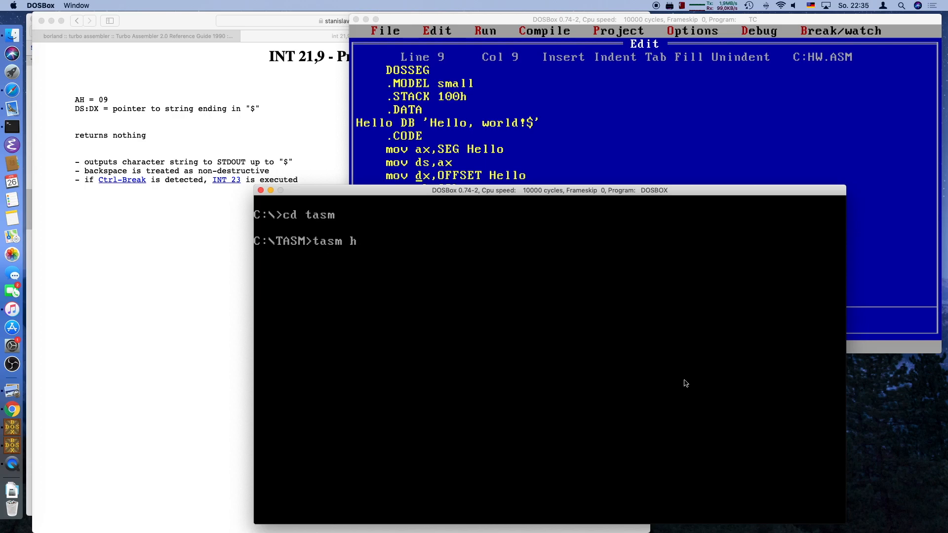
pyautogui.write('w.asm')
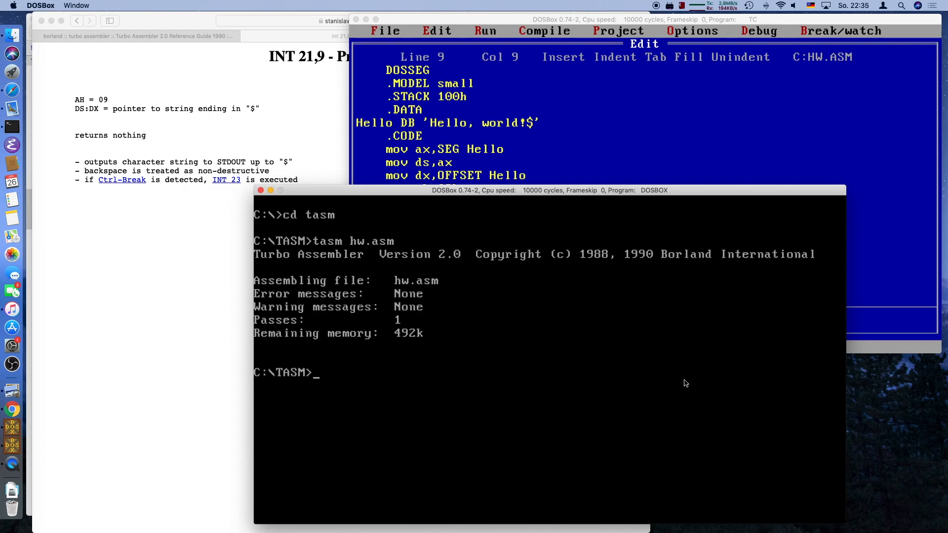
pyautogui.write('tlink hw')
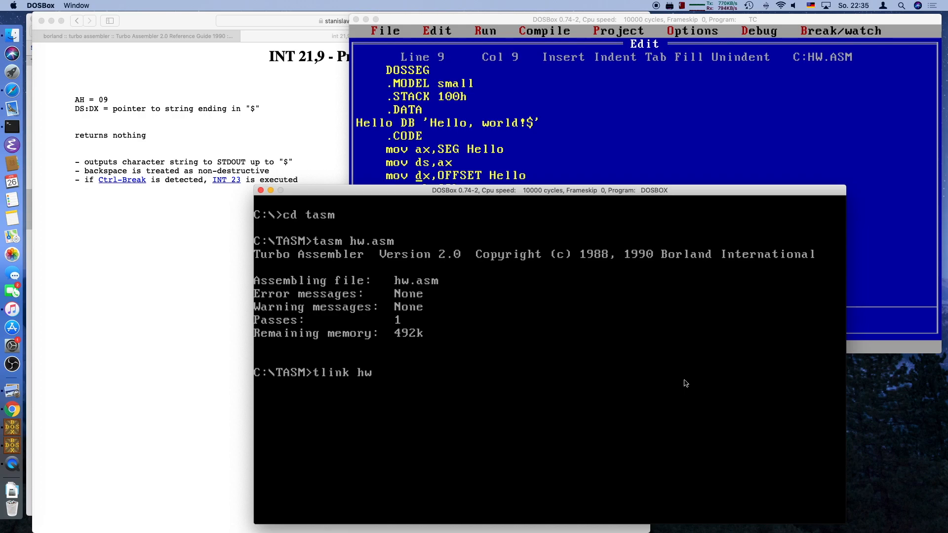
pyautogui.write('.obj')
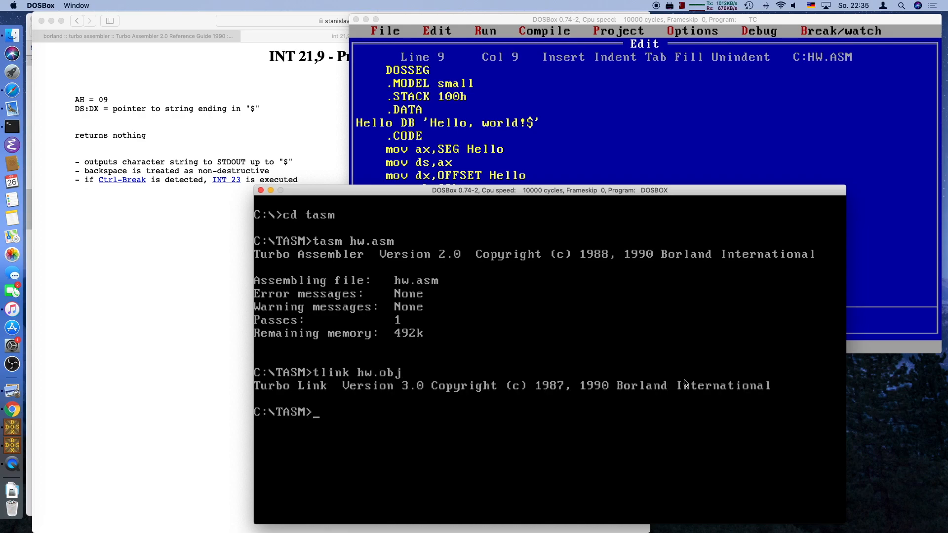
# - List the hw* files, run hw (ending in a DOS error) and return to the editor
pyautogui.write('dir hw*')
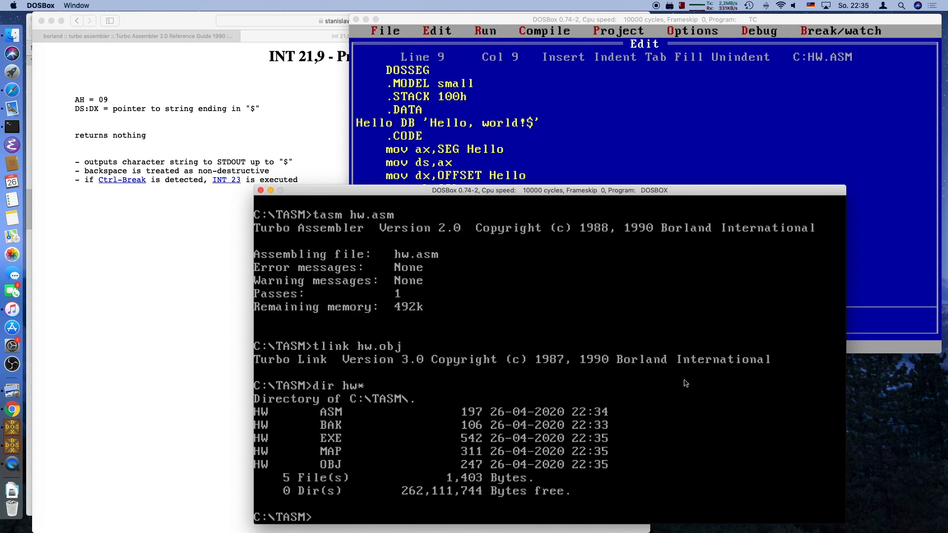
pyautogui.write('hw')
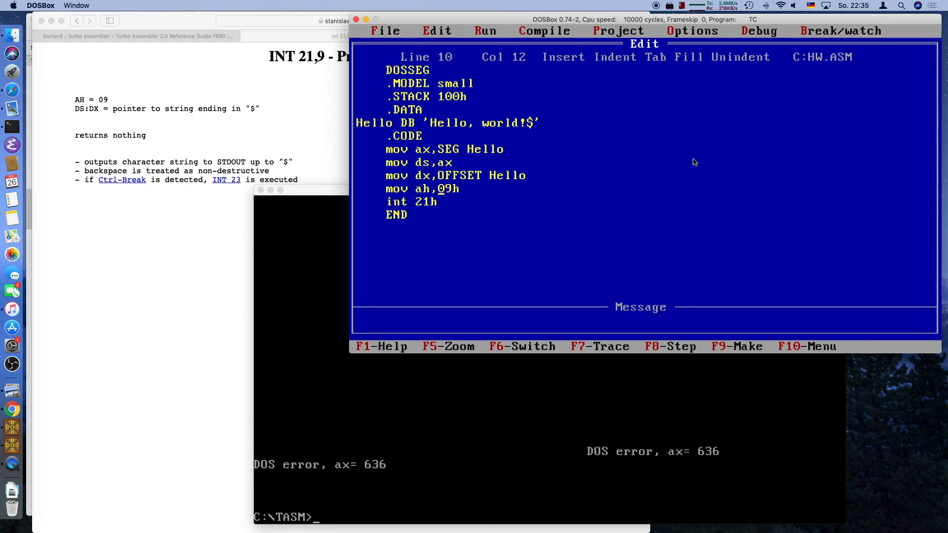
pyautogui.press('Up')
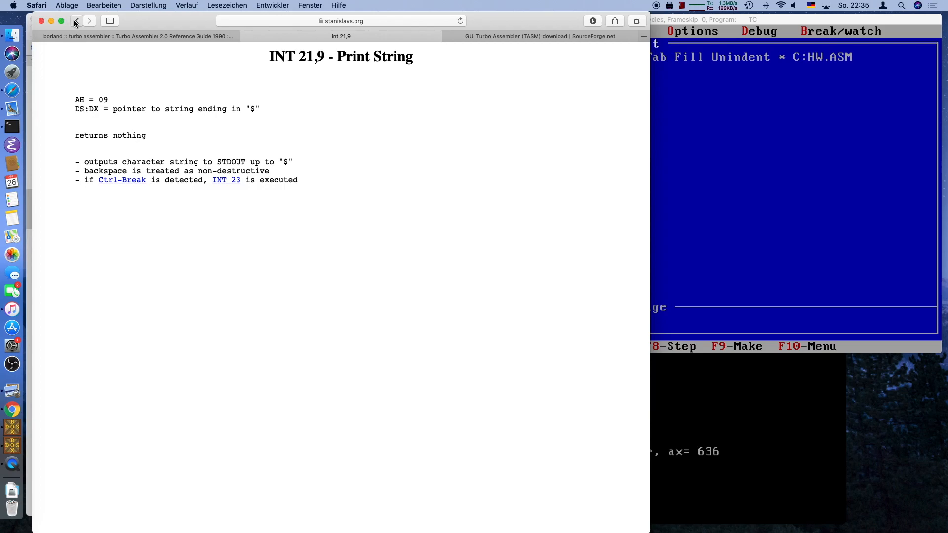
# - Go back to the INT 21 list and view the INT 21,4C terminate process reference
pyautogui.click(75, 21)
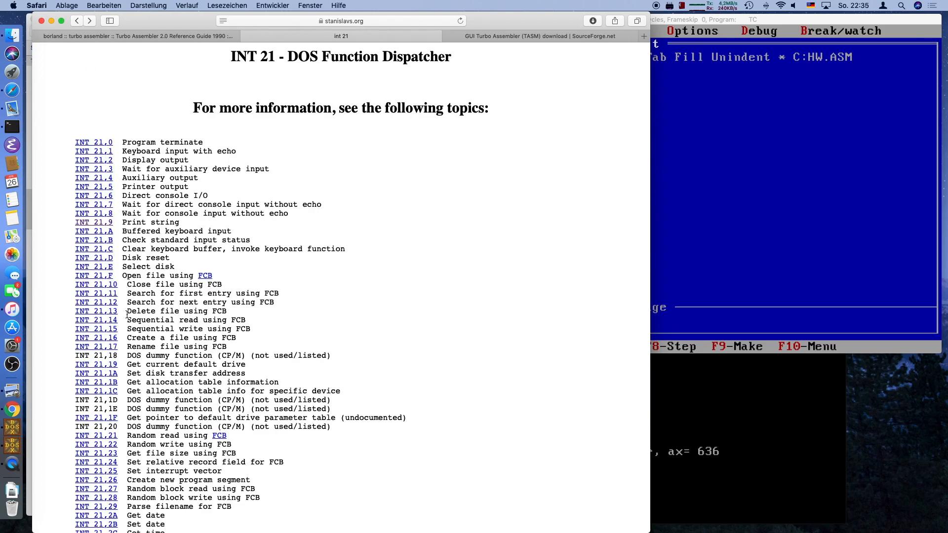
pyautogui.scroll(-3)
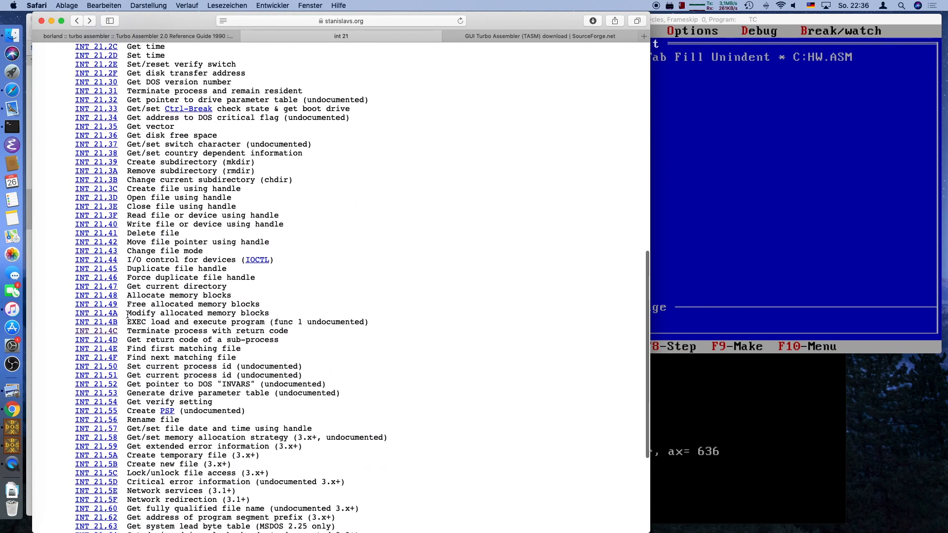
pyautogui.scroll(-3)
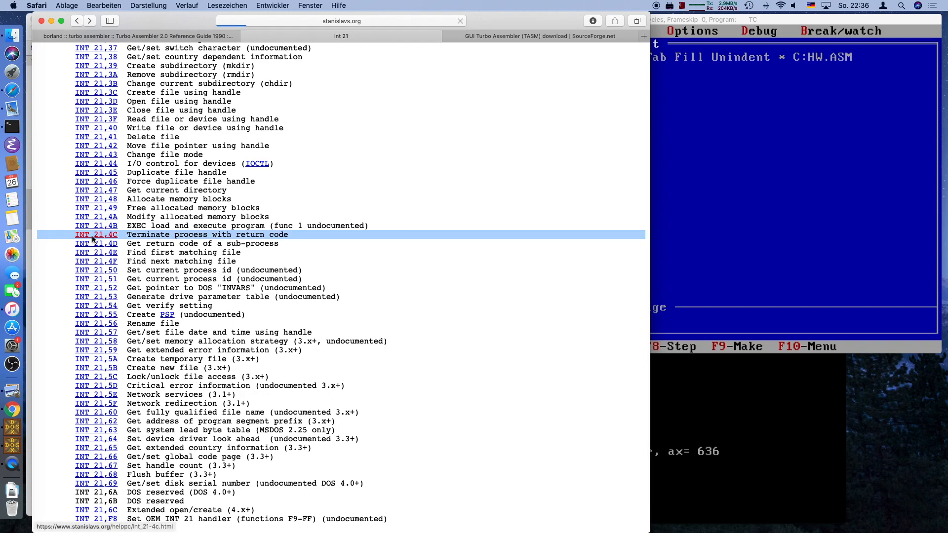
pyautogui.click(95, 234)
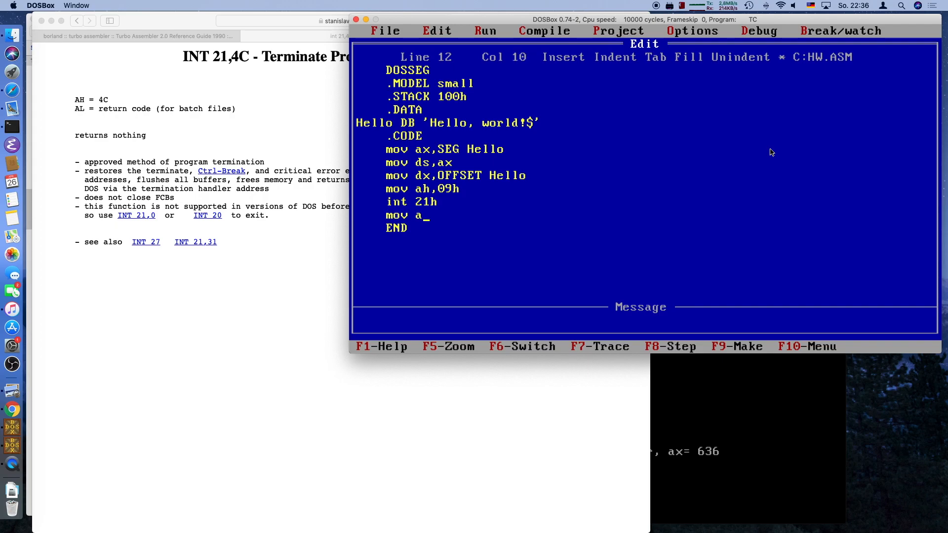
# - End the program with mov ax,4c00h and int 21h before END, and save
pyautogui.write('x,4')
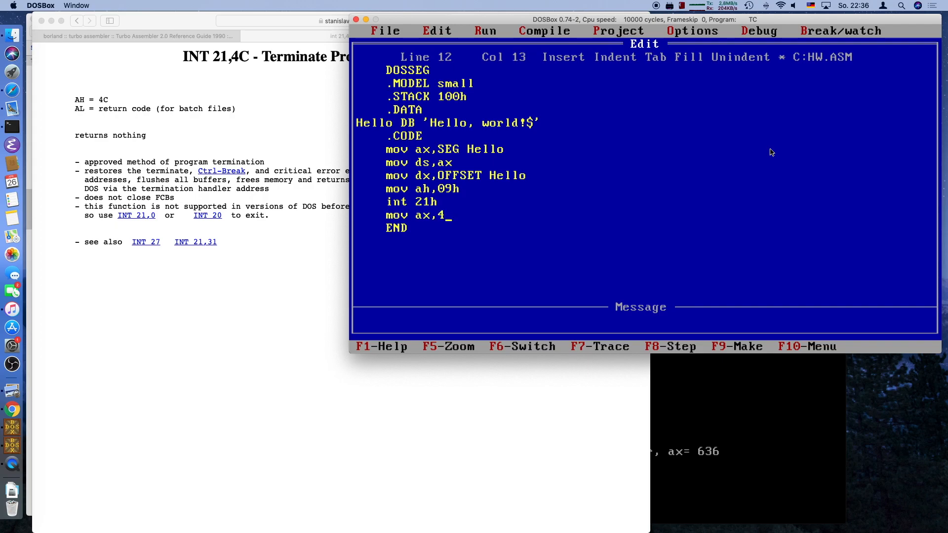
pyautogui.write('c00h')
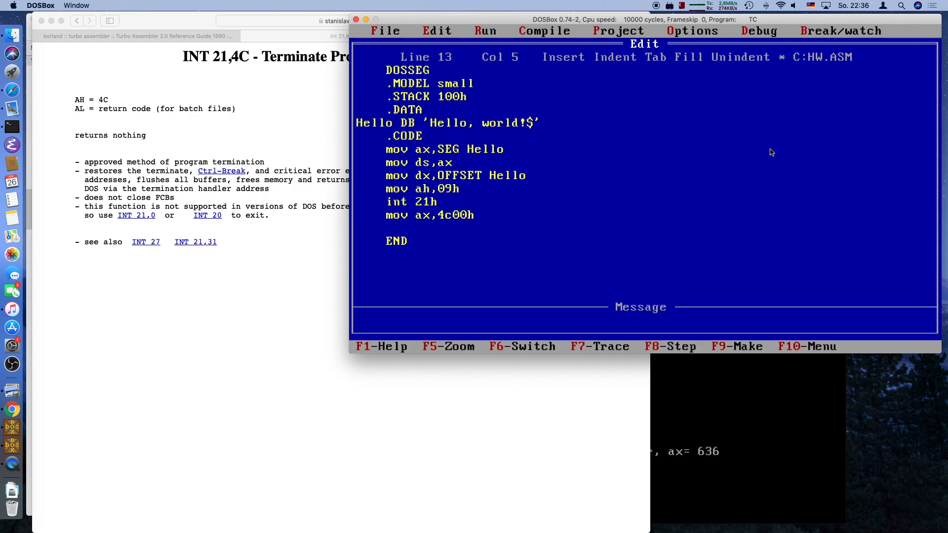
pyautogui.write('int 21')
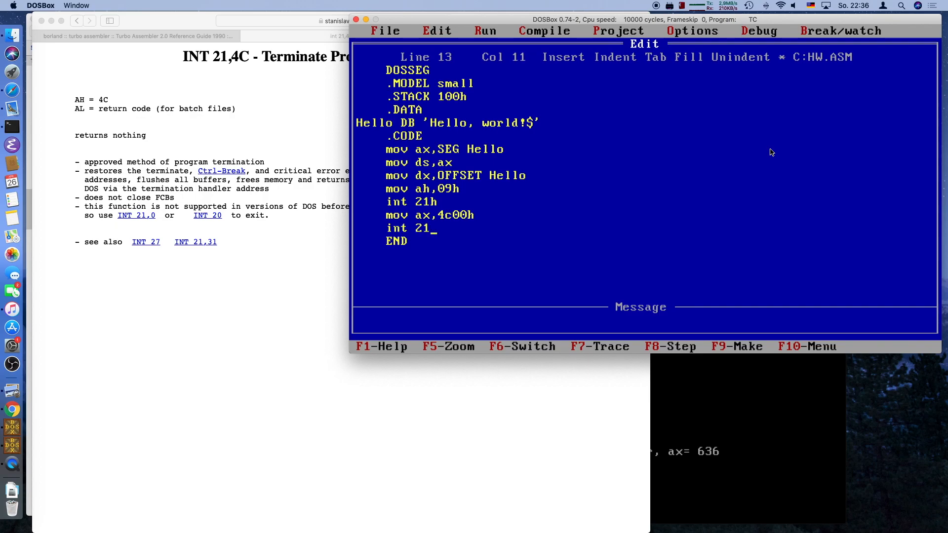
pyautogui.write('h')
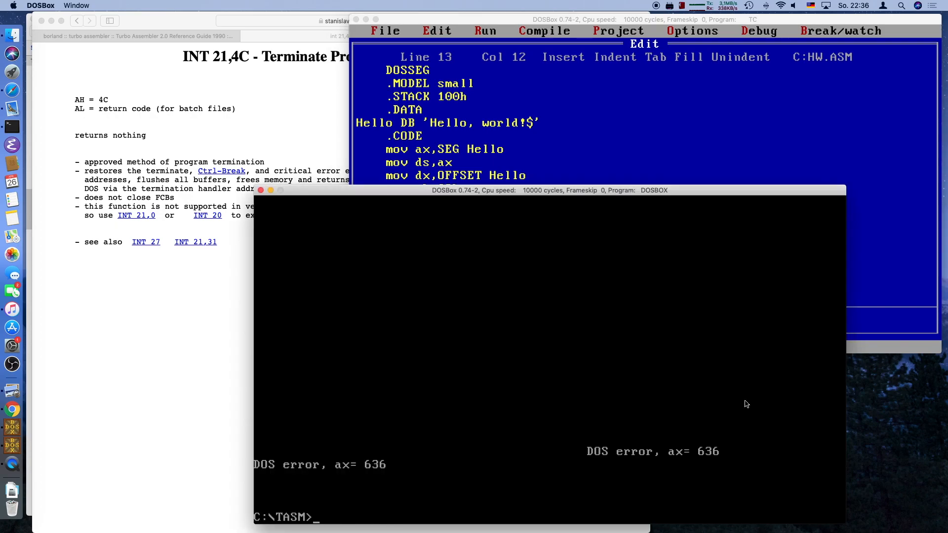
# - Reassemble with tasm hw.asm and relink with tlink hw.obj so hw prints Hello, world!
pyautogui.write('tasm hw.asm')
pyautogui.write('dir hw*')
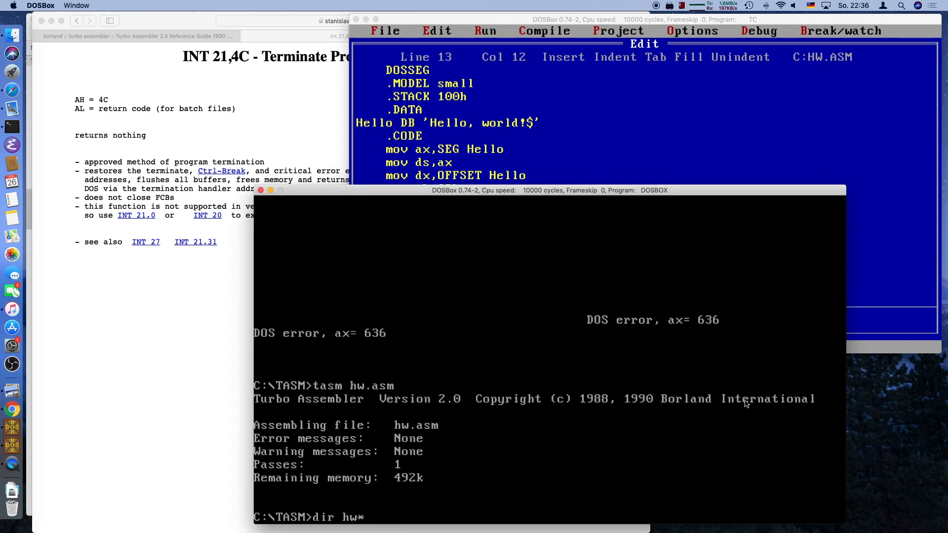
pyautogui.write('tlink hw.obj')
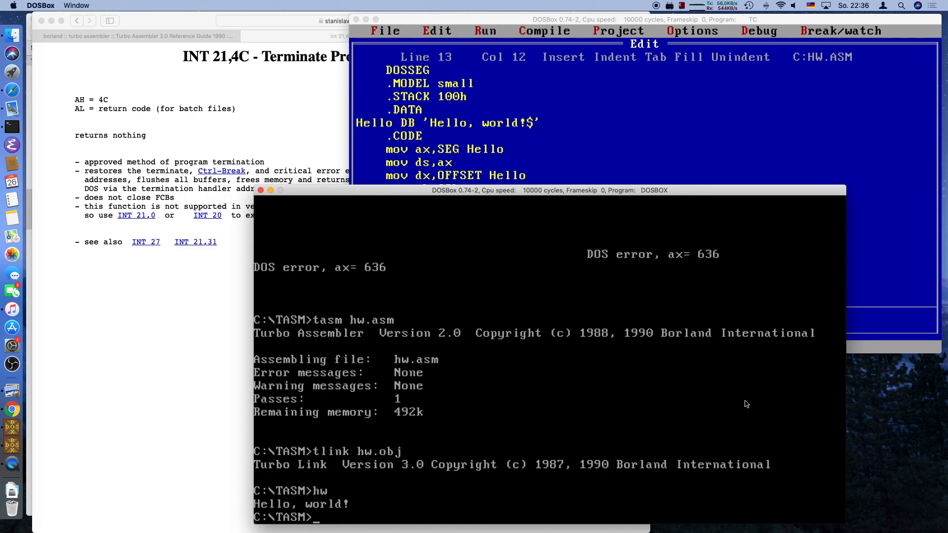
pyautogui.moveTo(725, 235)
pyautogui.write("Message DB 'Root42 uses!$")
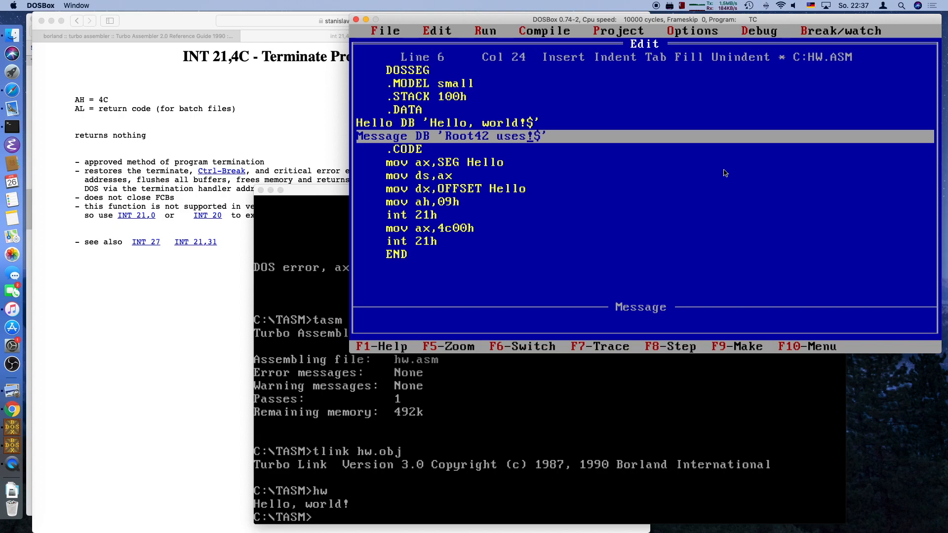
# - Finish the Message string and duplicate the five-line Hello print block with Ctrl-K C
pyautogui.write('assembly')
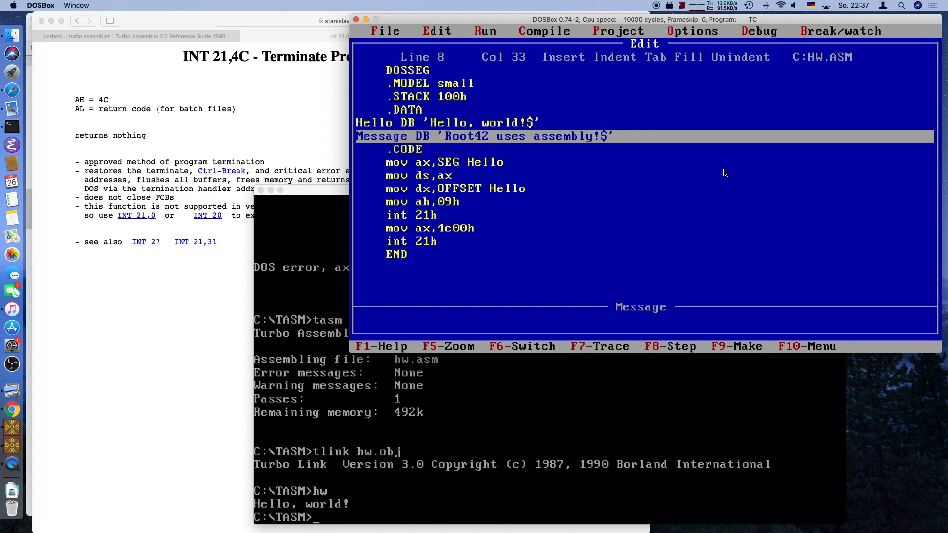
pyautogui.press('ctrl+k')
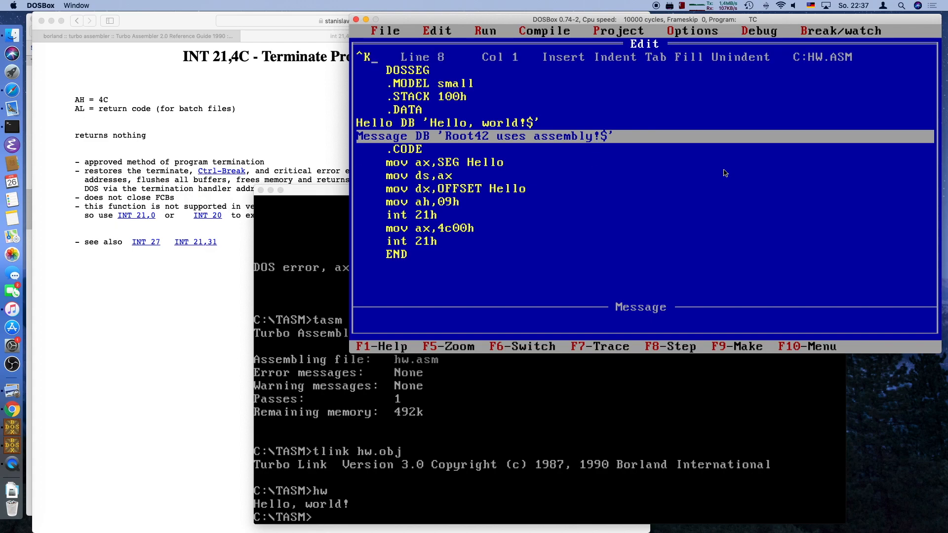
pyautogui.press('Down')
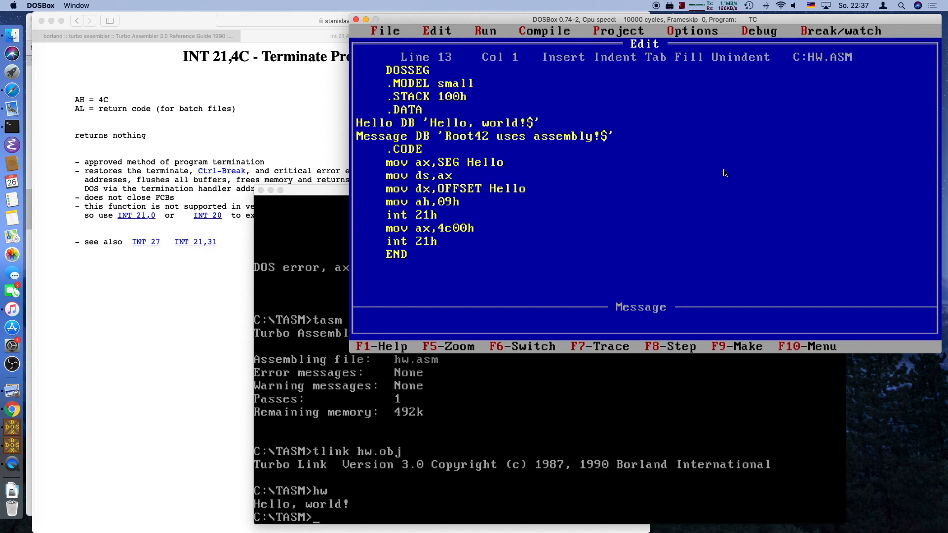
pyautogui.moveTo(385, 162); pyautogui.dragTo(438, 214)
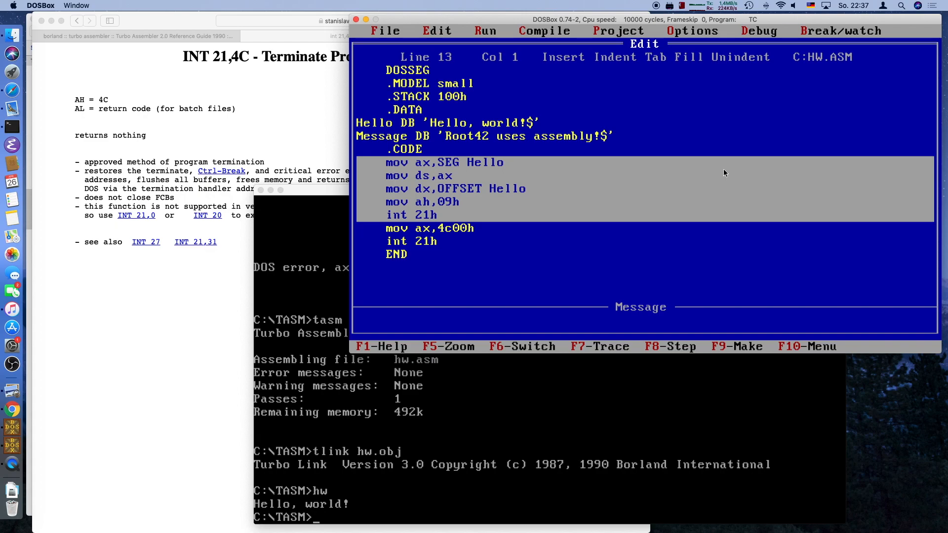
pyautogui.press('ctrl+k')
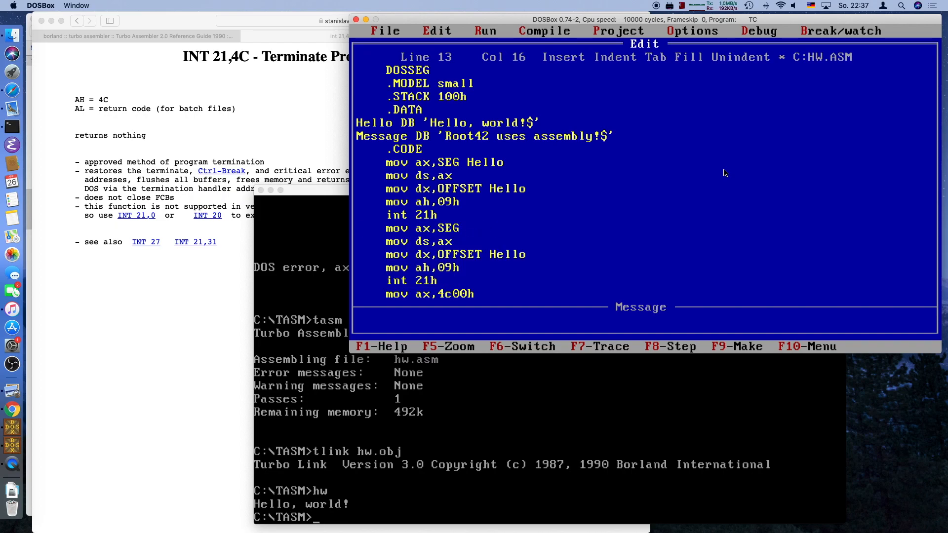
# - Change the copied block to use SEG Message and OFFSET Message, then rebuild and run hw
pyautogui.write('Message')
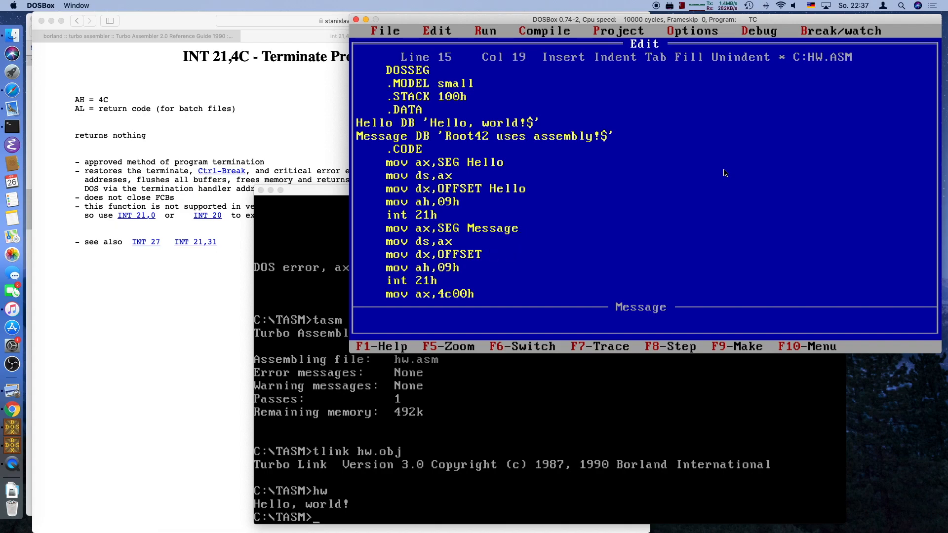
pyautogui.write('Messa')
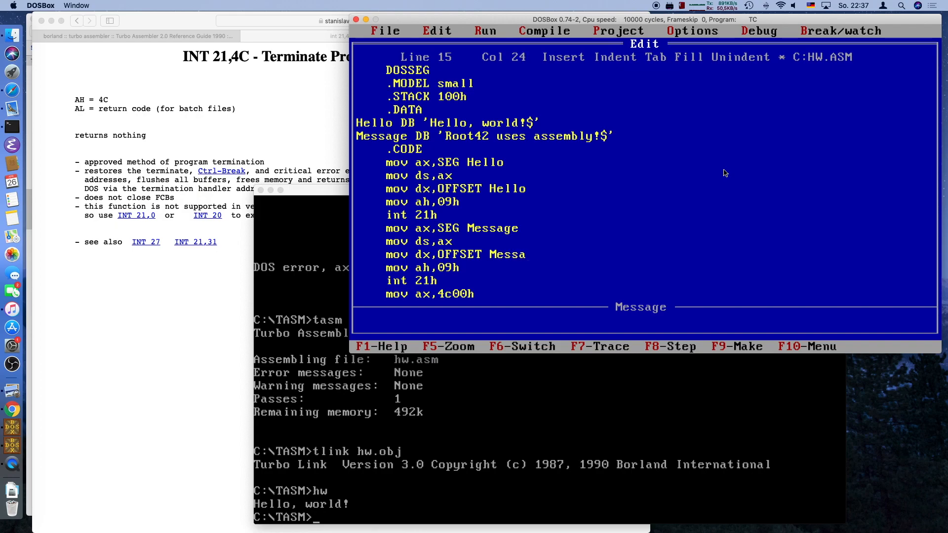
pyautogui.write('ge')
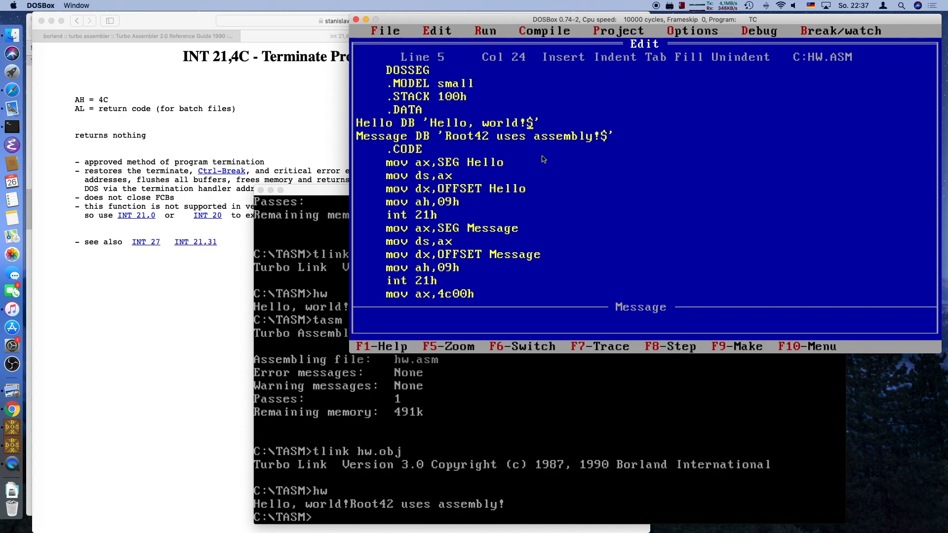
# - Append ,13,10 before '$' in the Hello string
pyautogui.write("'")
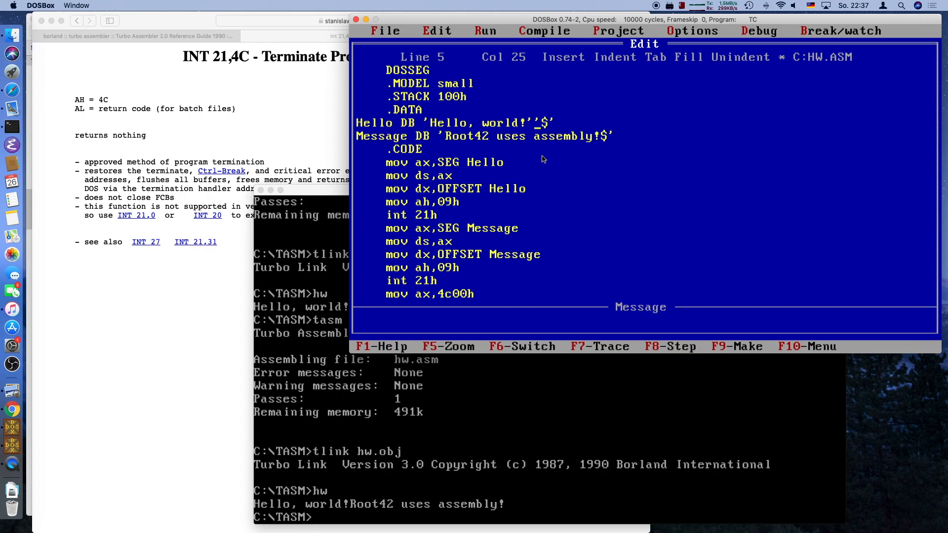
pyautogui.write(',,,')
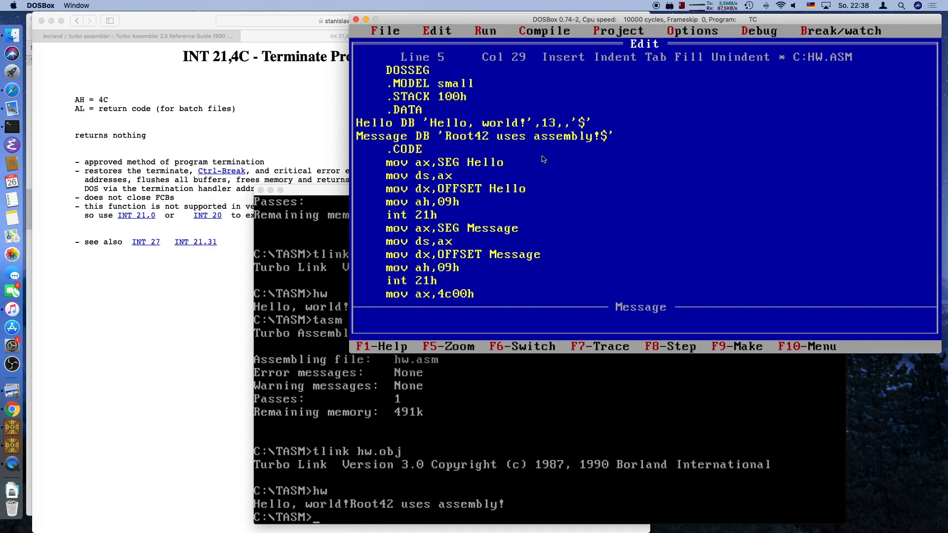
pyautogui.write('10')
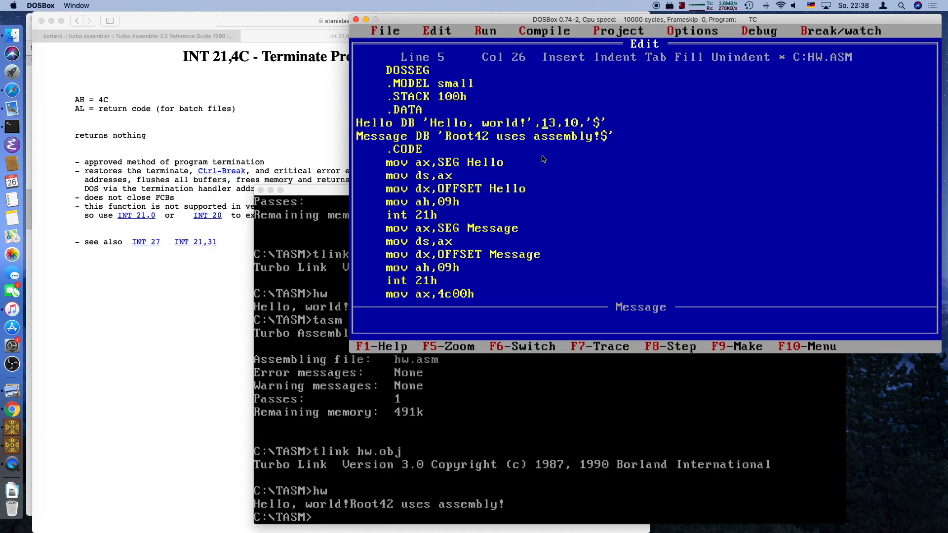
pyautogui.write("''")
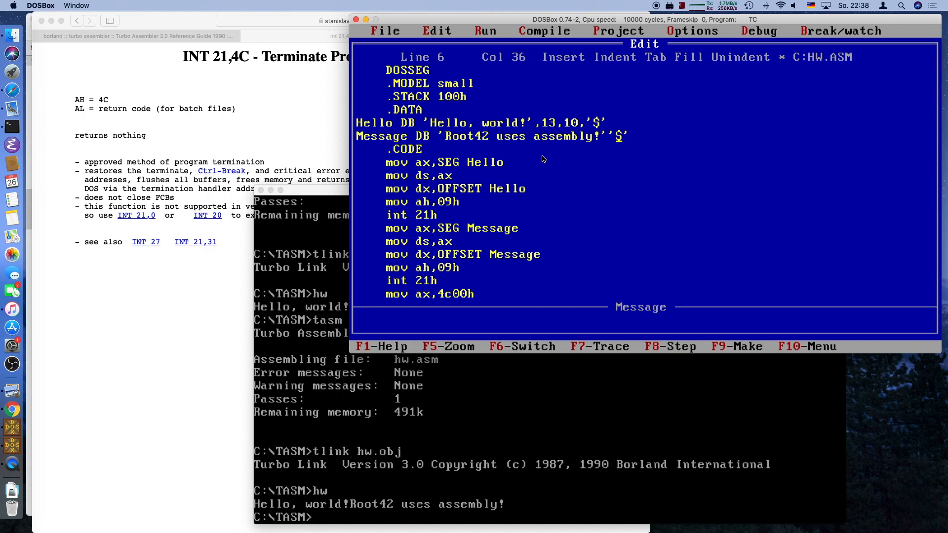
# - Append ,13,10 before '$' in the Message string, save, rebuild and run hw
pyautogui.press('Left')
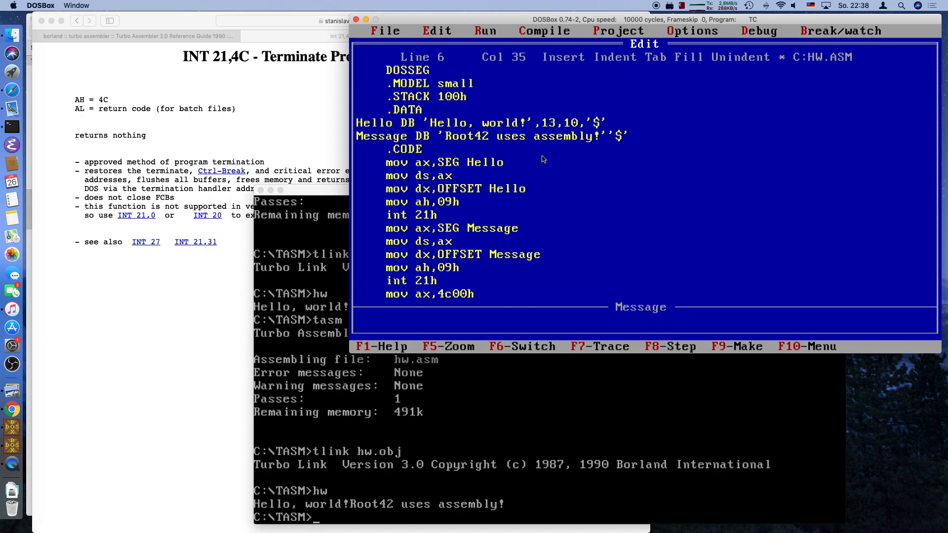
pyautogui.write(',,')
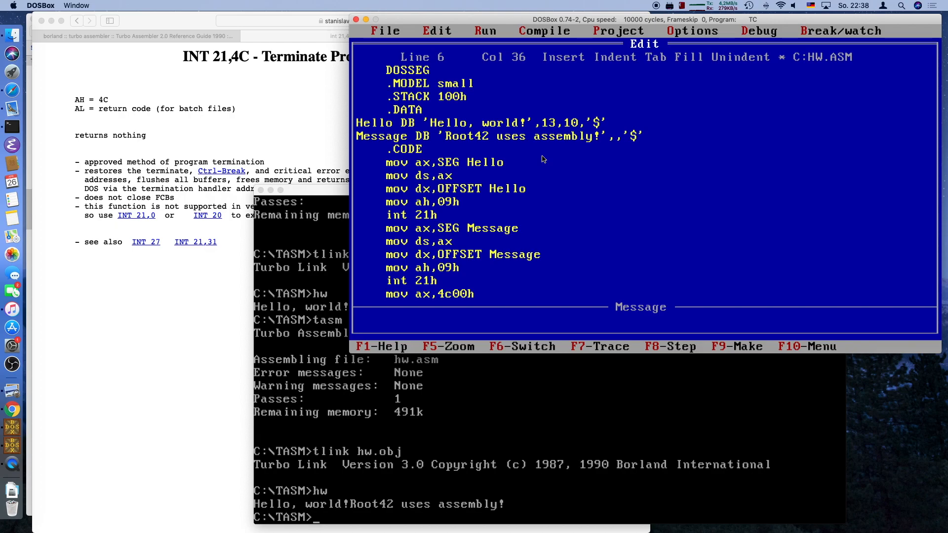
pyautogui.write('1')
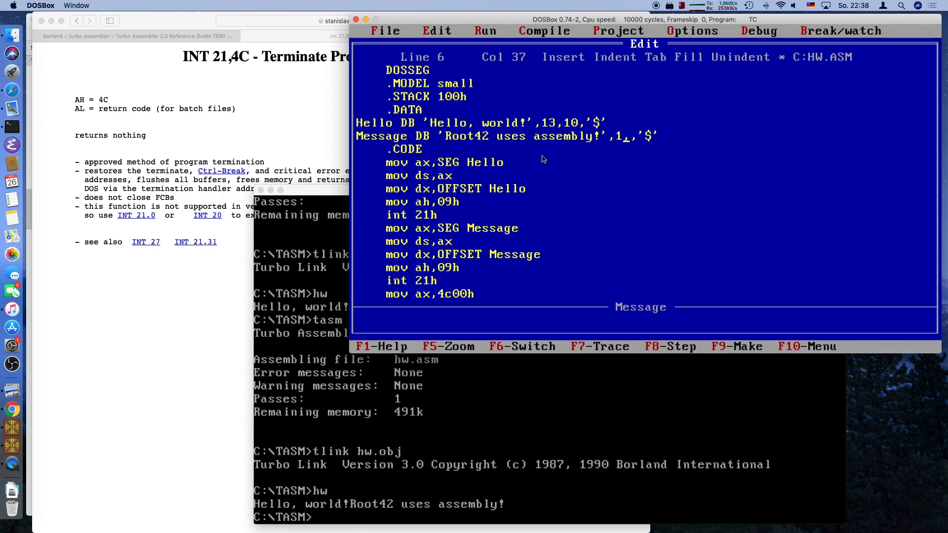
pyautogui.write('3,')
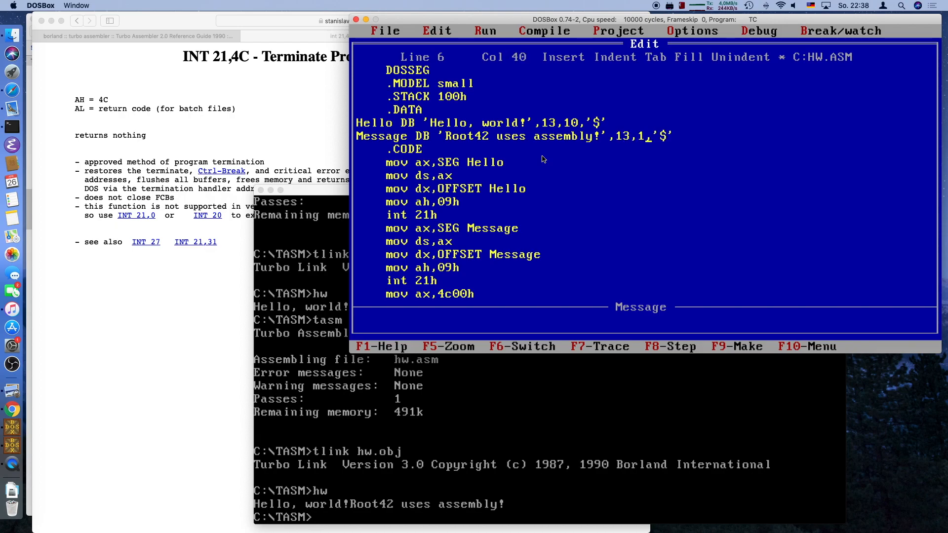
pyautogui.write('0')
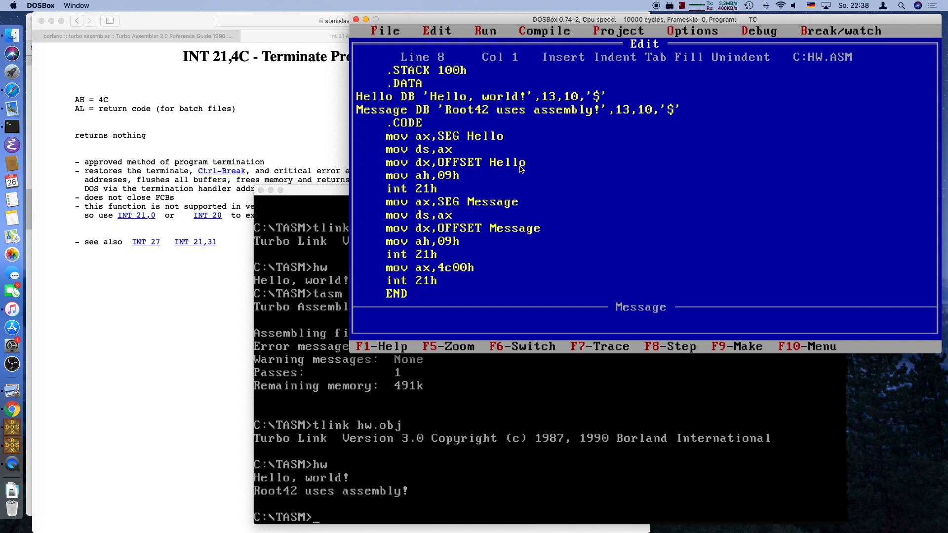
pyautogui.press('Right')
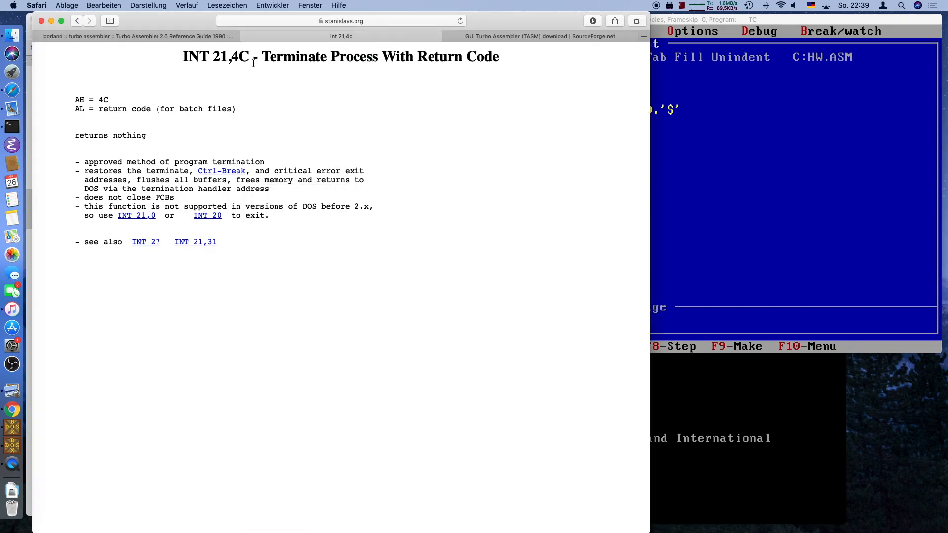
# - Go back to the interrupt index and into HelpPC's Assembler Programming Topics
pyautogui.click(77, 21)
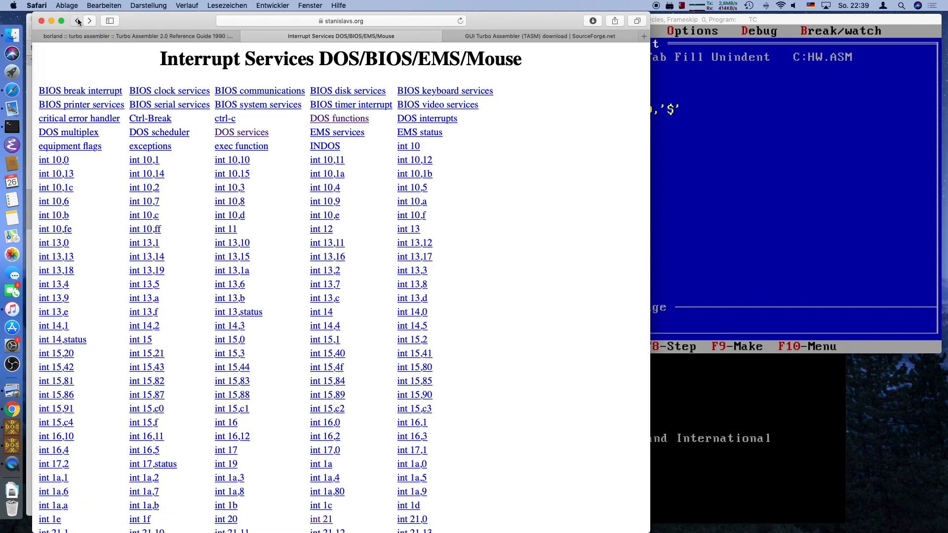
pyautogui.click(77, 21)
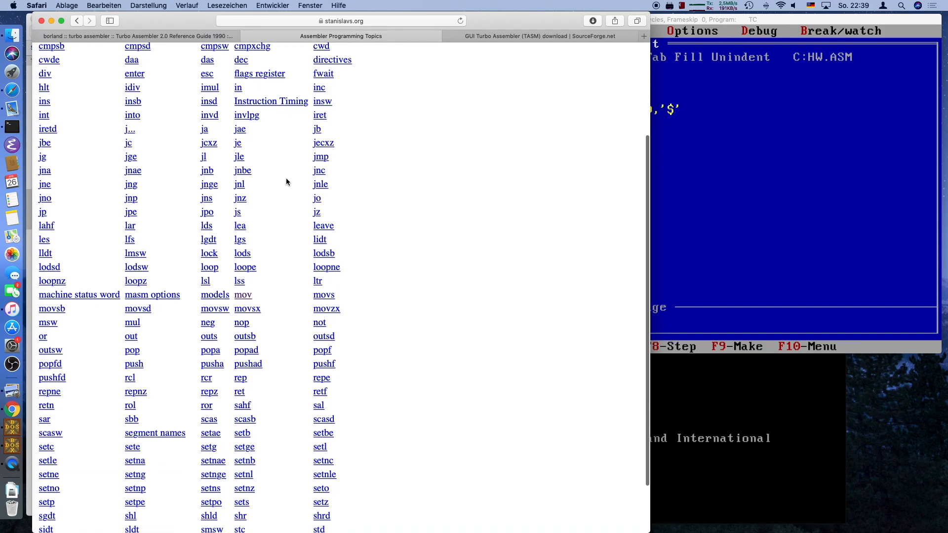
pyautogui.scroll(-3)
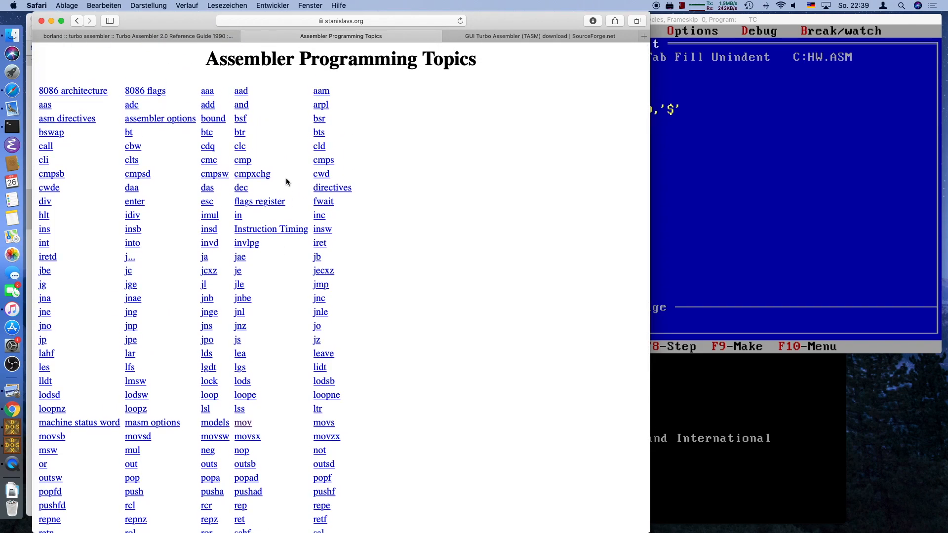
pyautogui.scroll(-3)
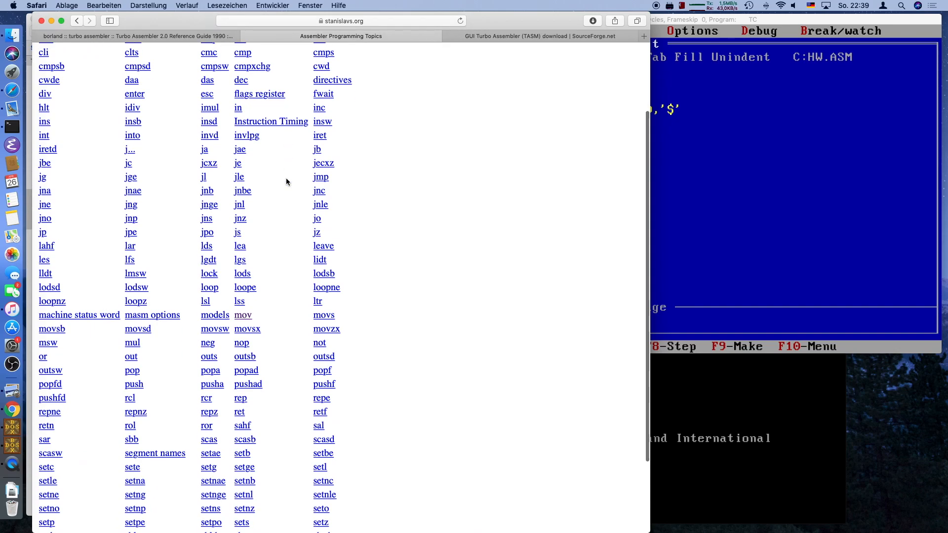
# - Look up the mov and jnz instruction references, returning to the topics list
pyautogui.scroll(-3)
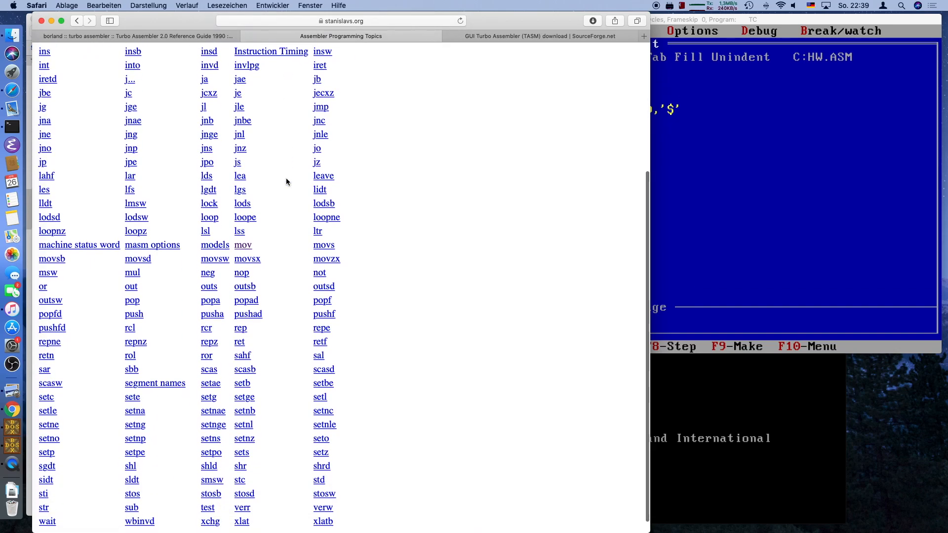
pyautogui.scroll(-3)
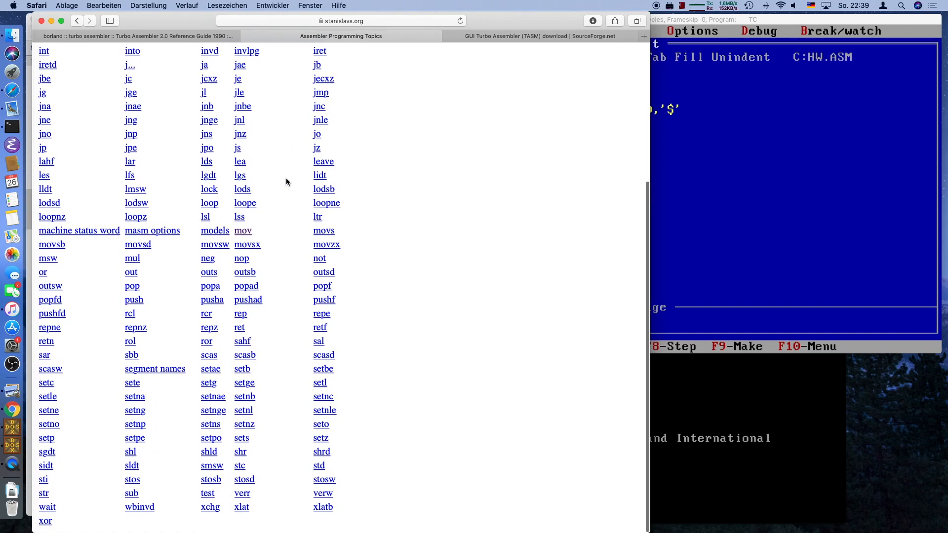
pyautogui.moveTo(242, 231)
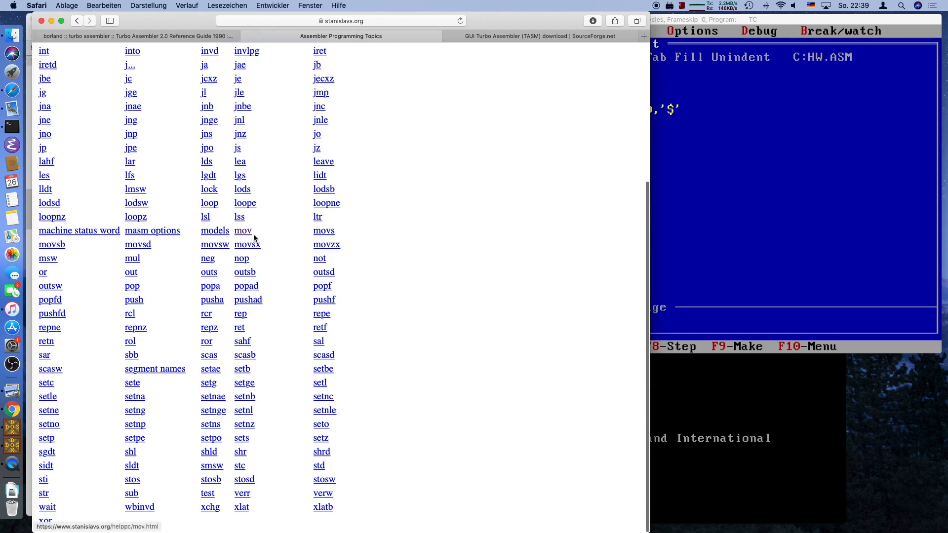
pyautogui.click(242, 231)
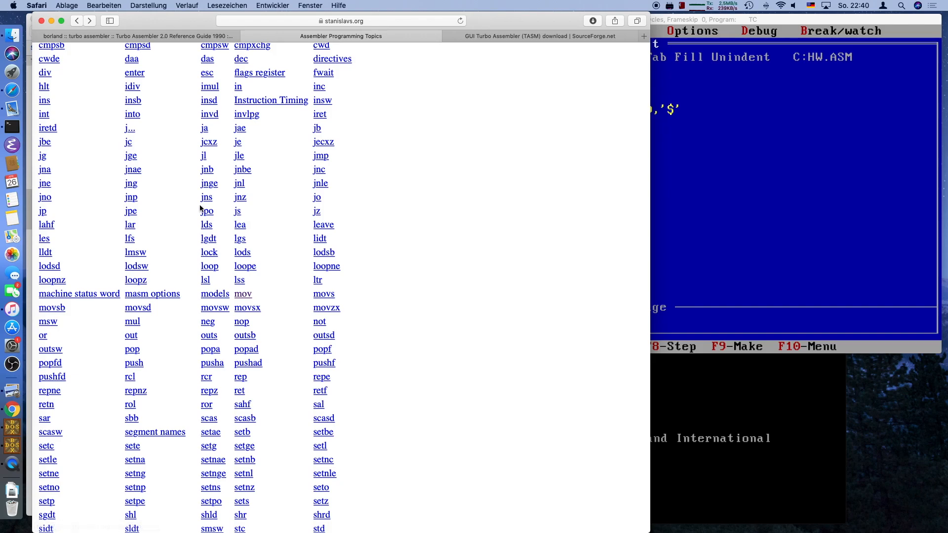
pyautogui.moveTo(240, 197)
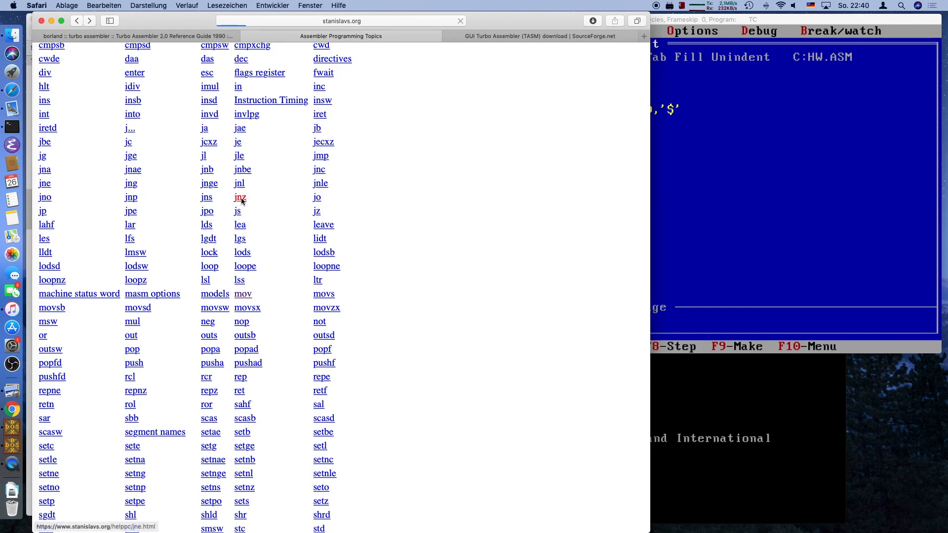
pyautogui.click(240, 197)
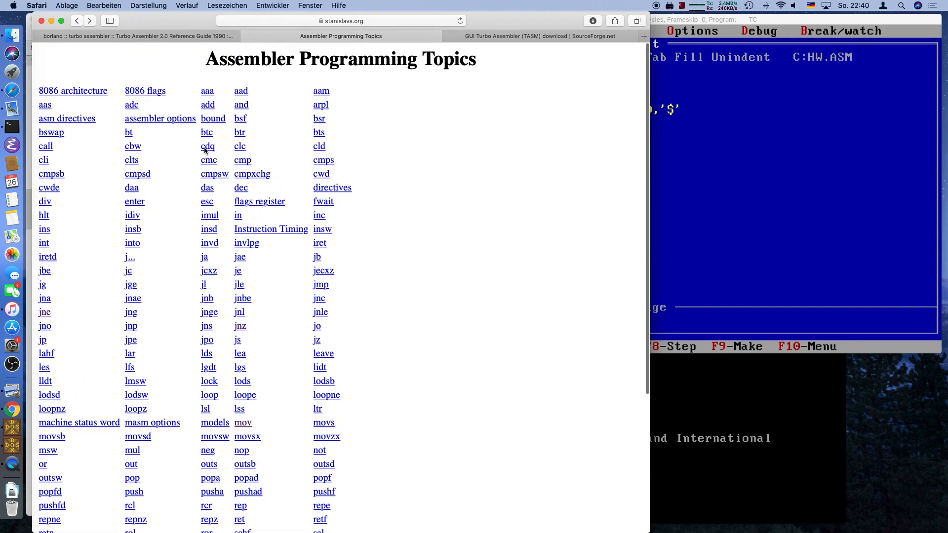
pyautogui.moveTo(651, 382)
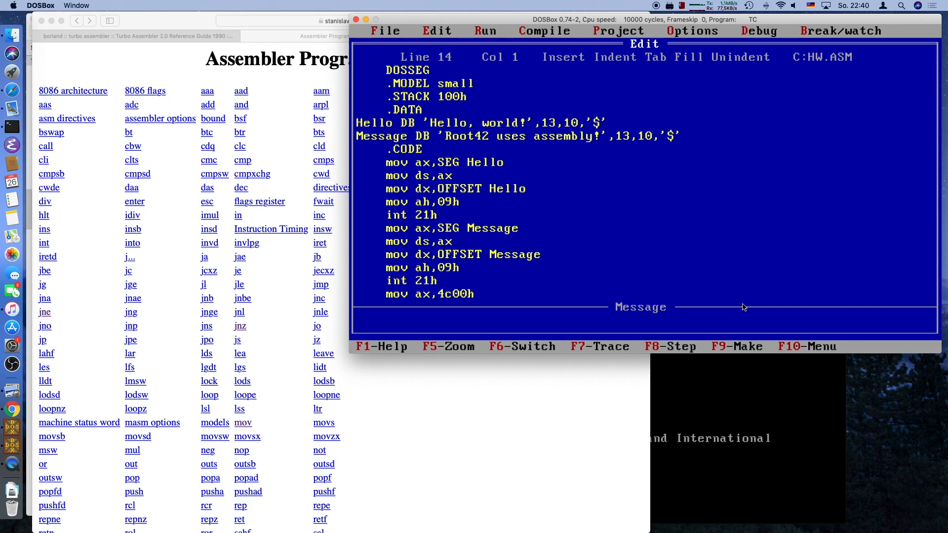
# - Switch to the DOS prompt and list the HW files (ASM, BAK, EXE, MAP, OBJ) with dir hw*
pyautogui.press('Up')
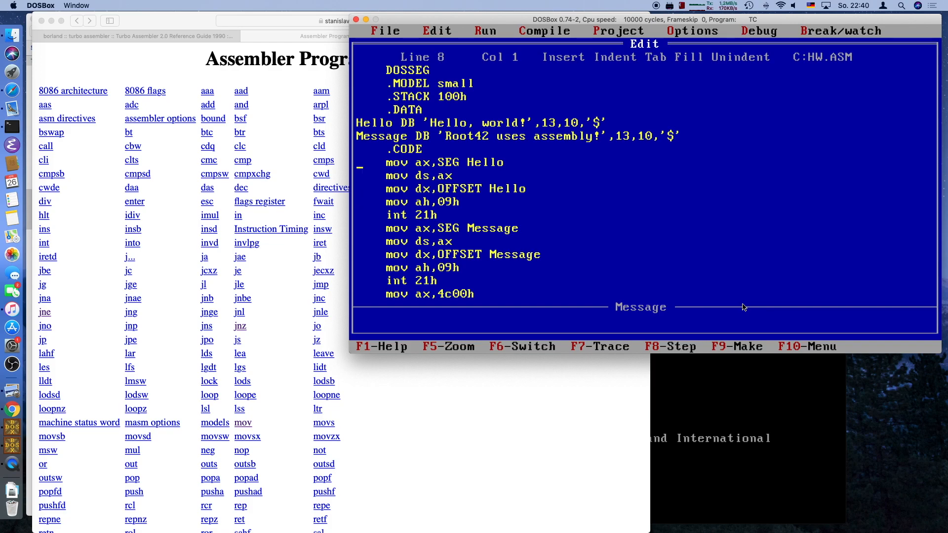
pyautogui.press('down')
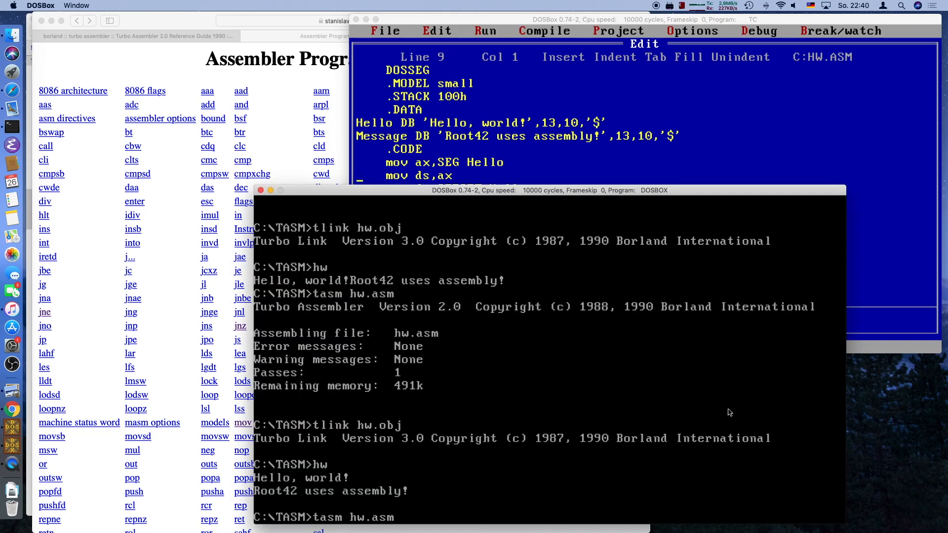
pyautogui.write('dir hw*')
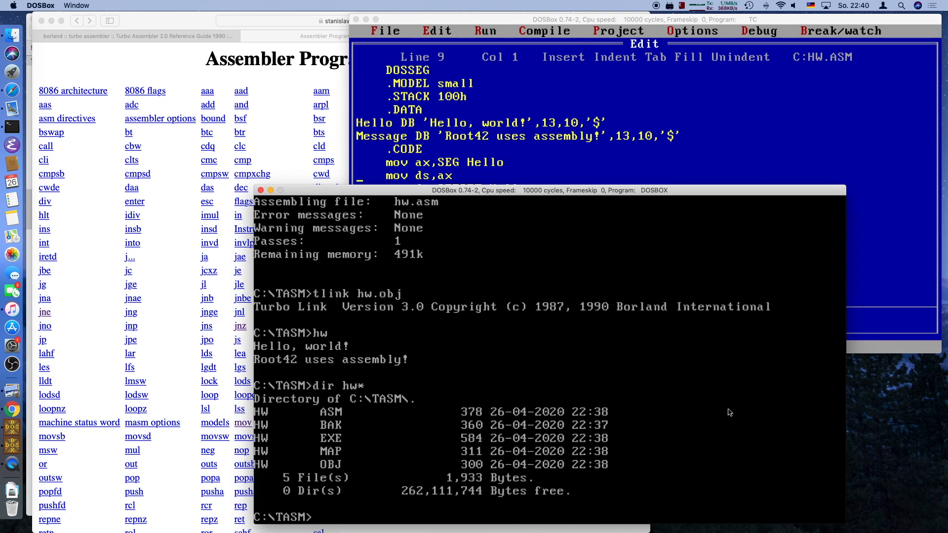